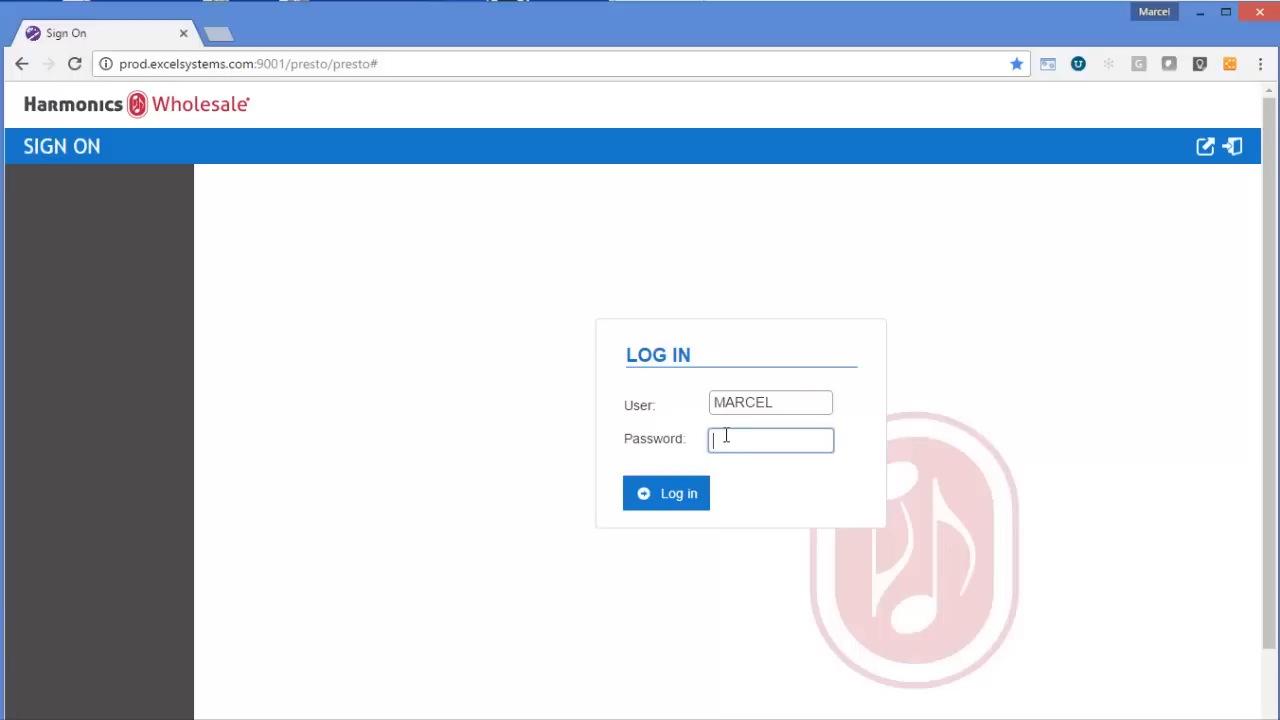
- Sign on to the Harmonics Wholesale system from the Sign On page
left_click(666, 493)
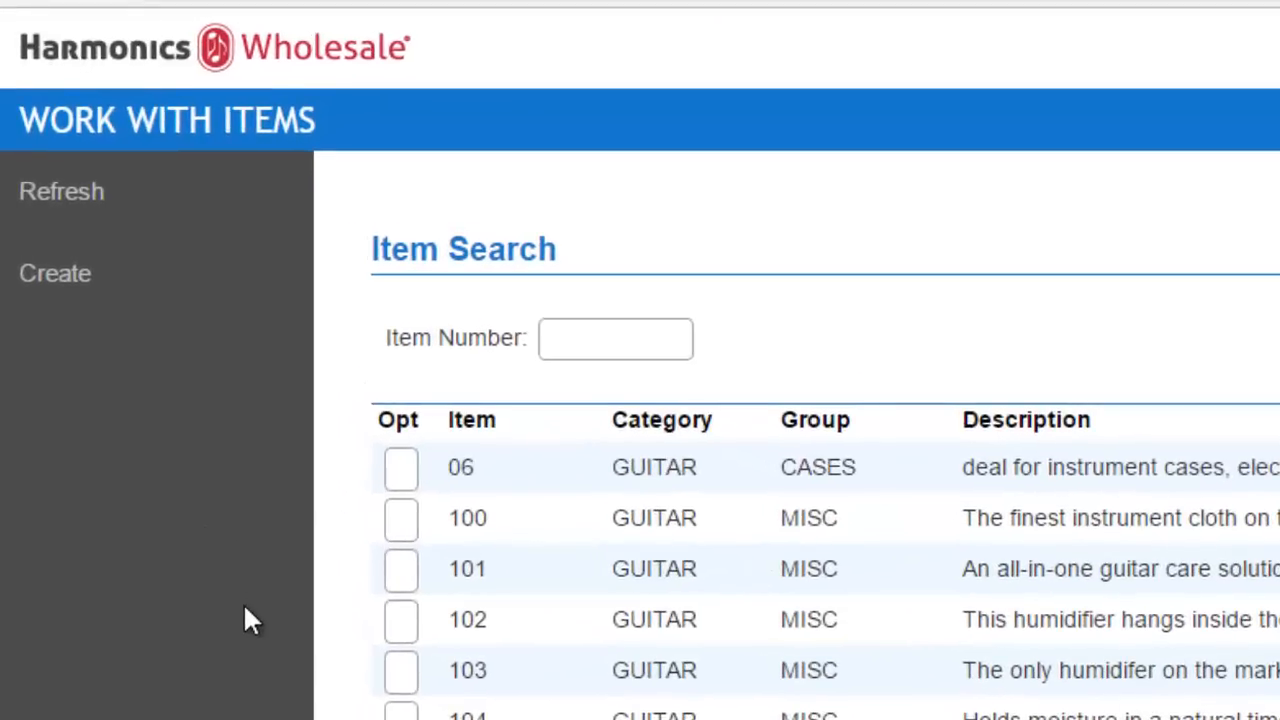
mouse_move(285, 273)
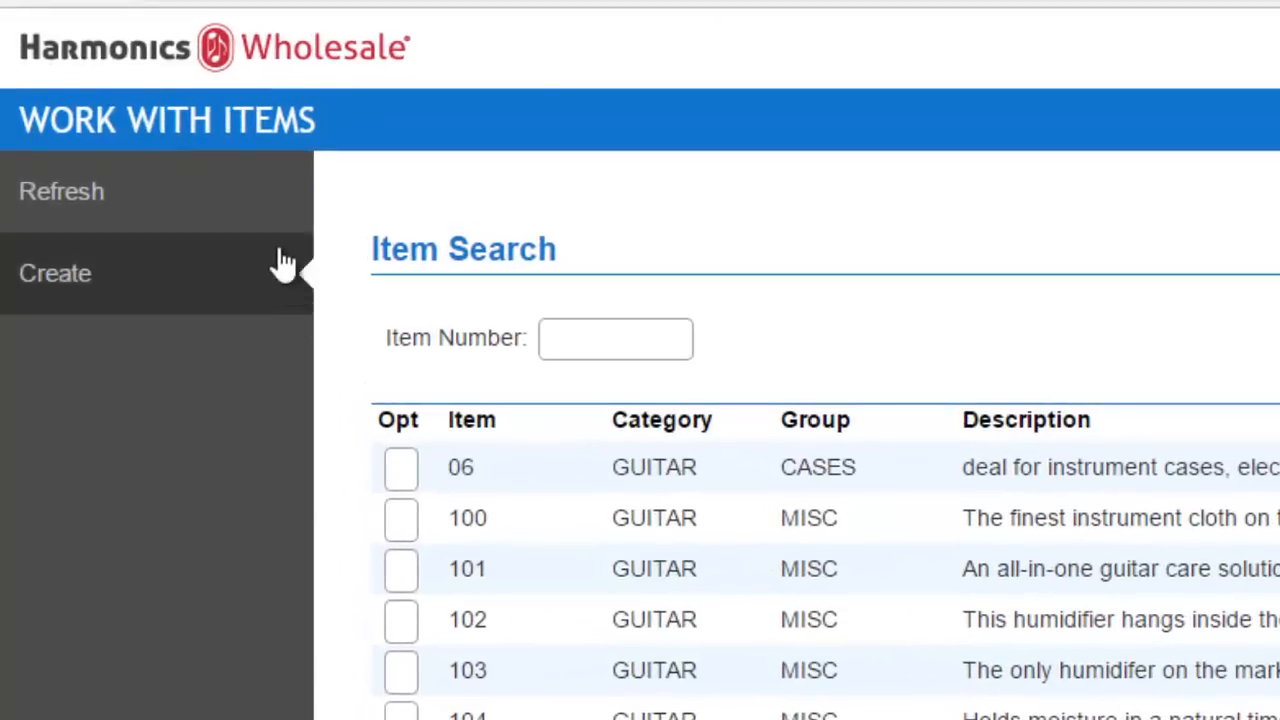
mouse_move(250, 135)
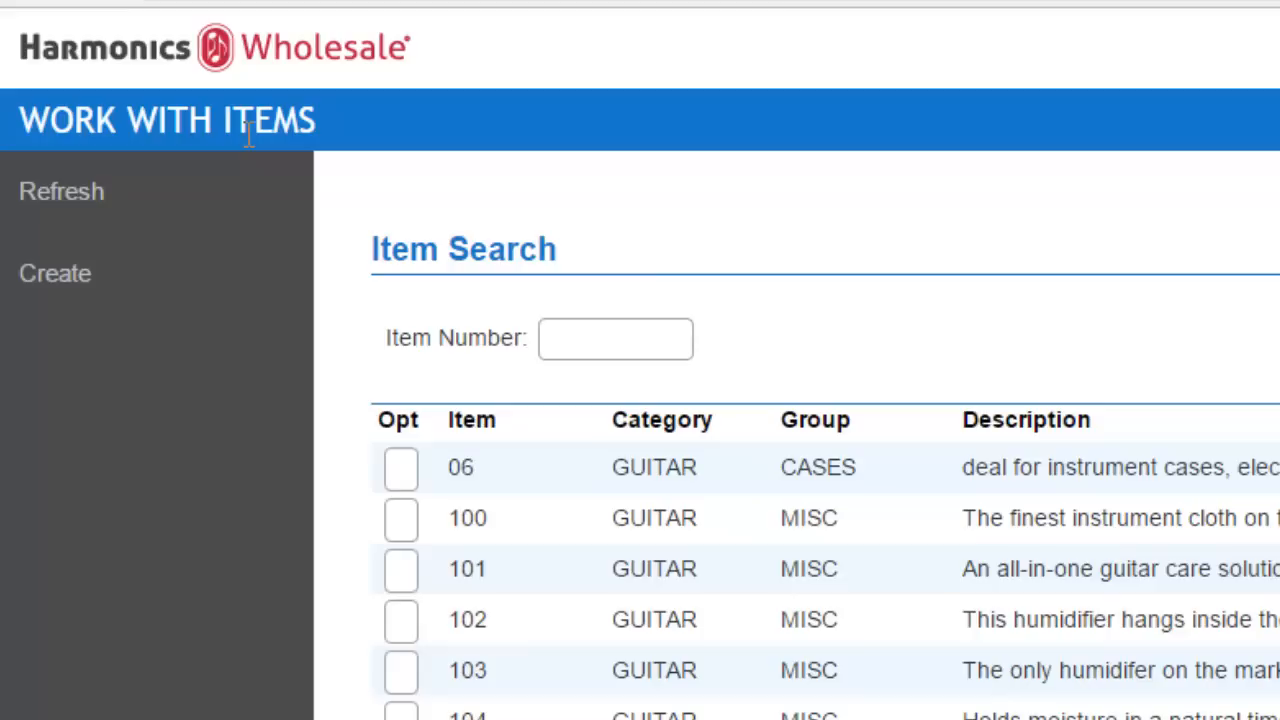
mouse_move(178, 192)
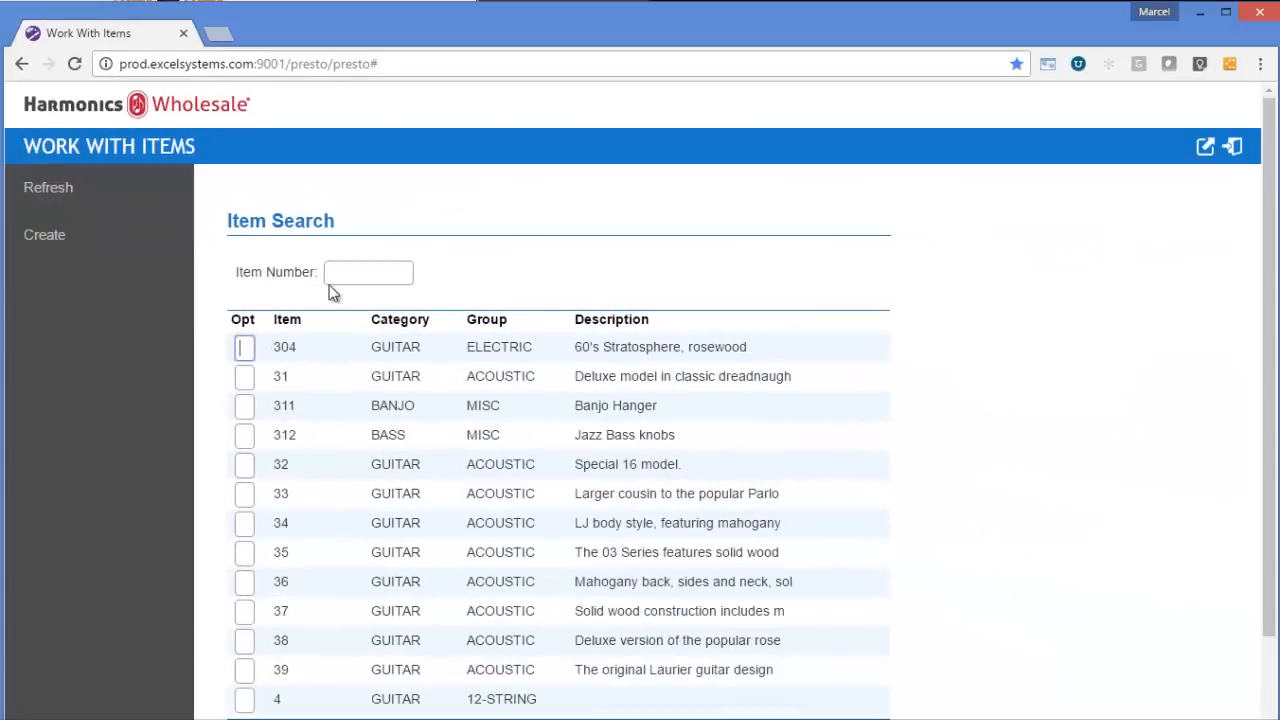
- Choose Change from item 304's Opt dropdown to edit the 60's Stratosphere guitar
left_click(244, 347)
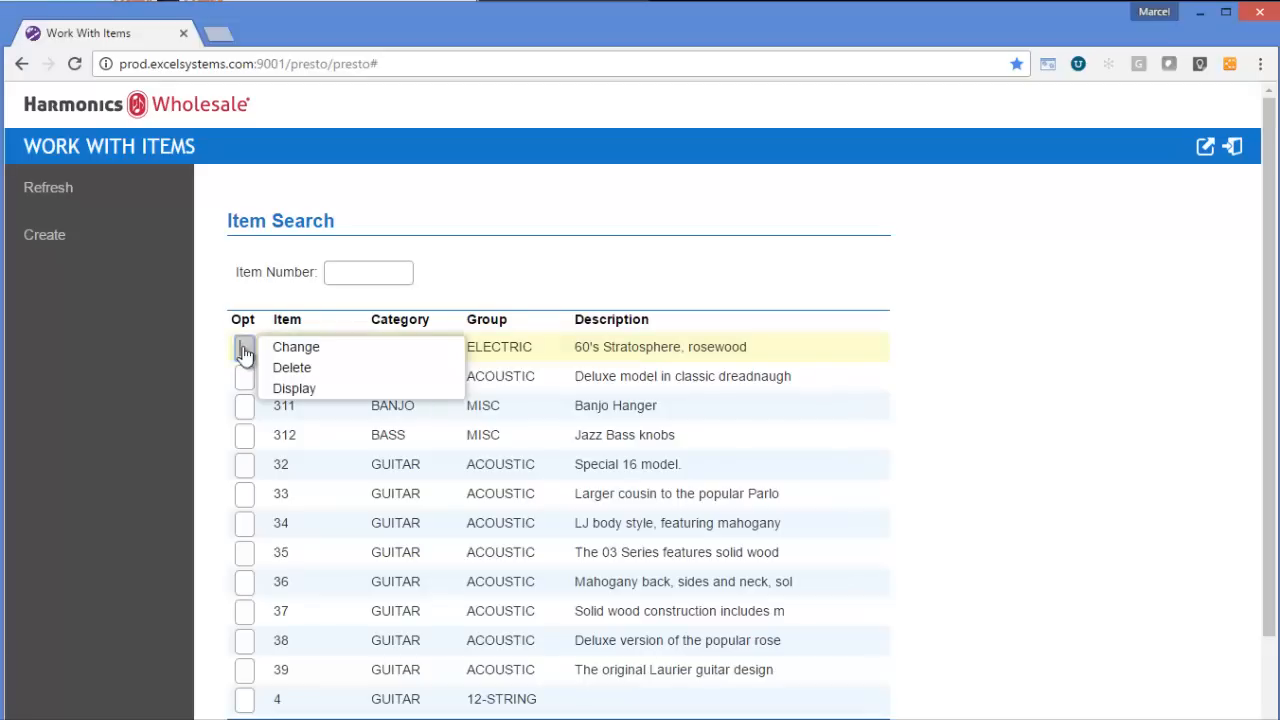
mouse_move(296, 347)
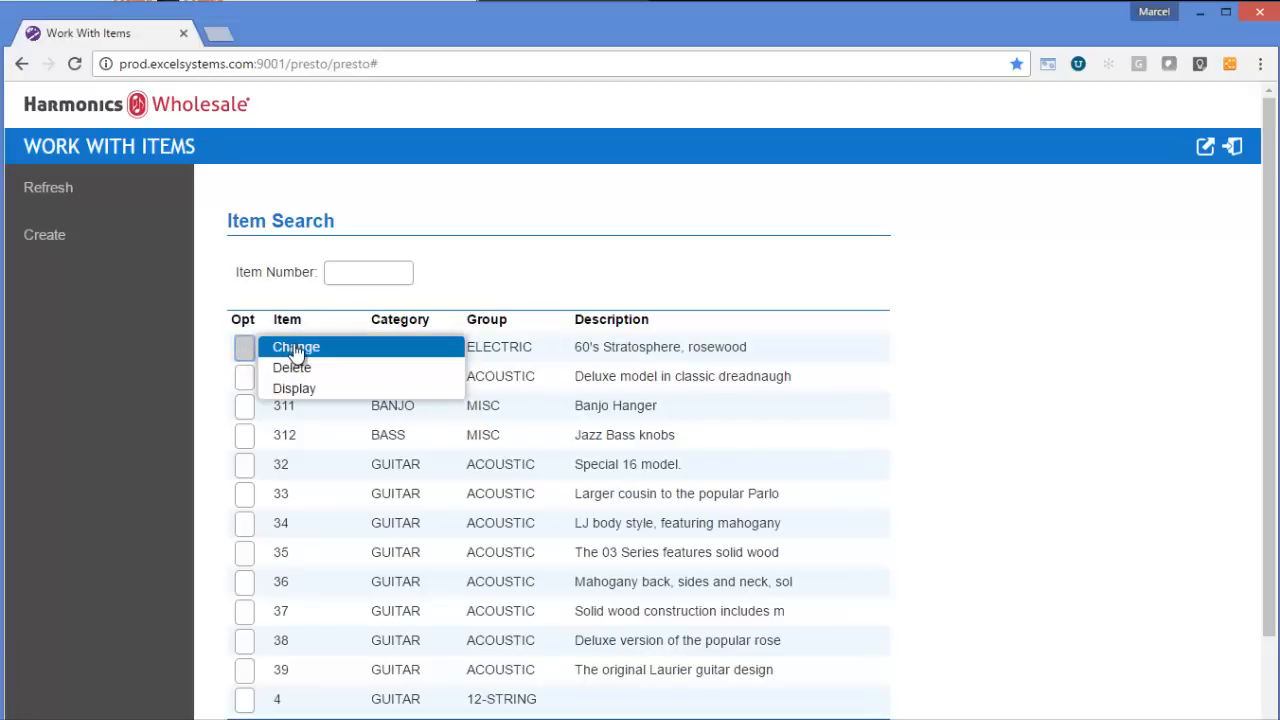
left_click(295, 346)
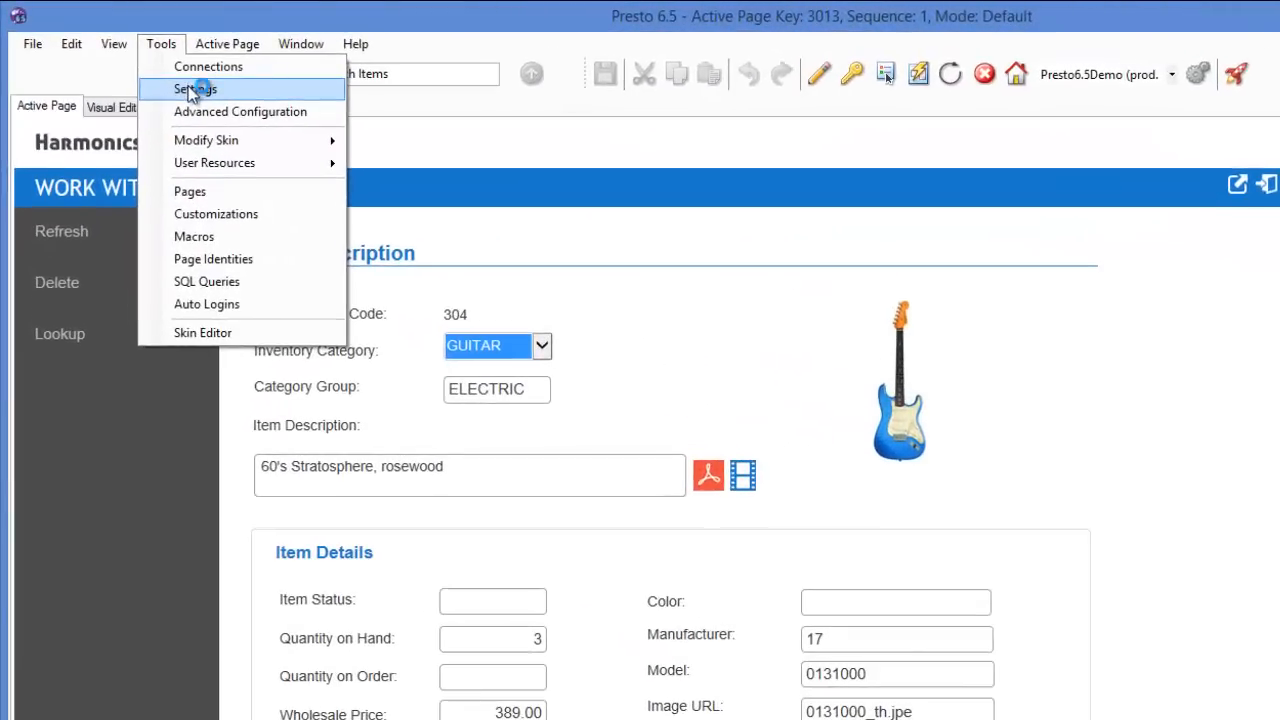
- Show the Environment page of Designer Settings, with skin and function key options
left_click(194, 89)
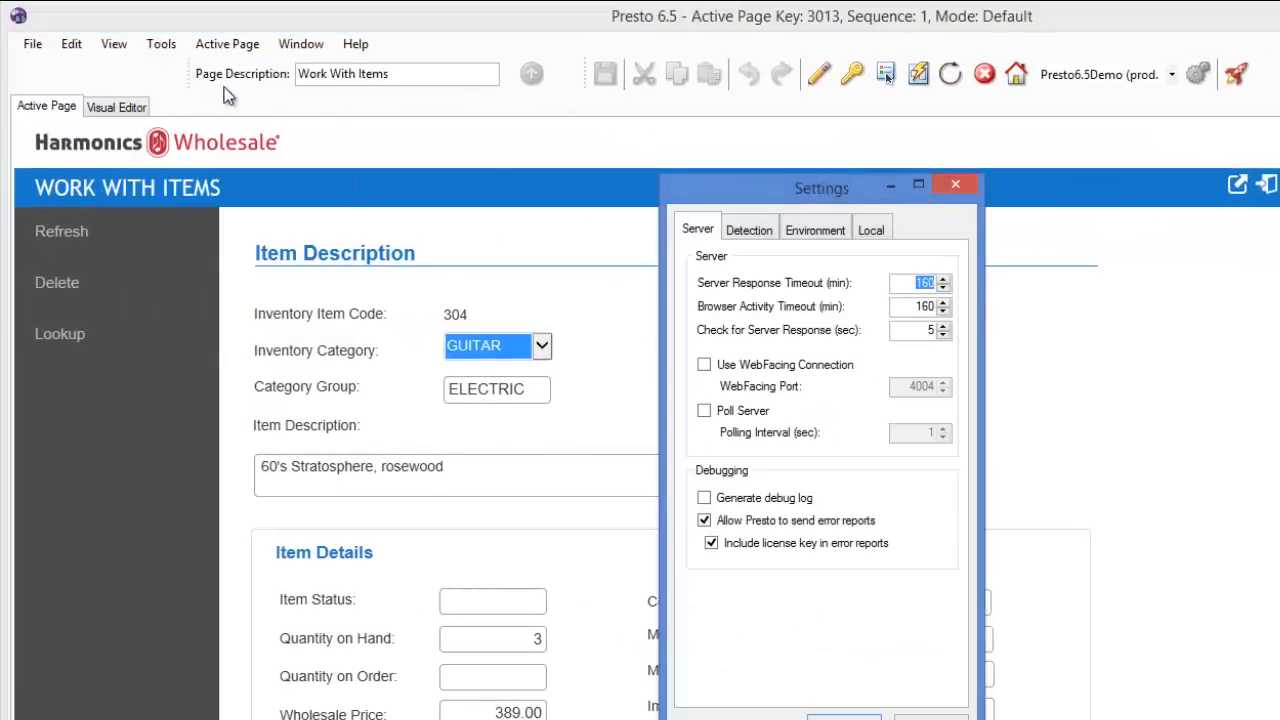
left_click(815, 230)
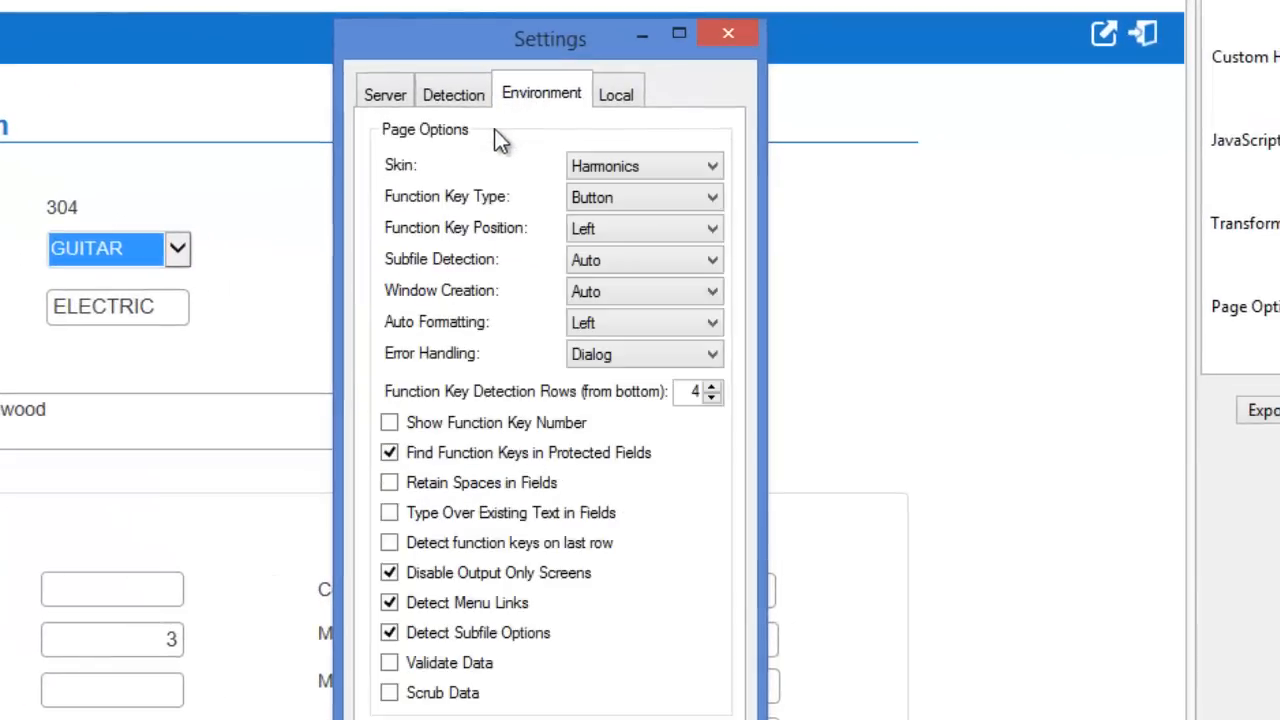
mouse_move(497, 210)
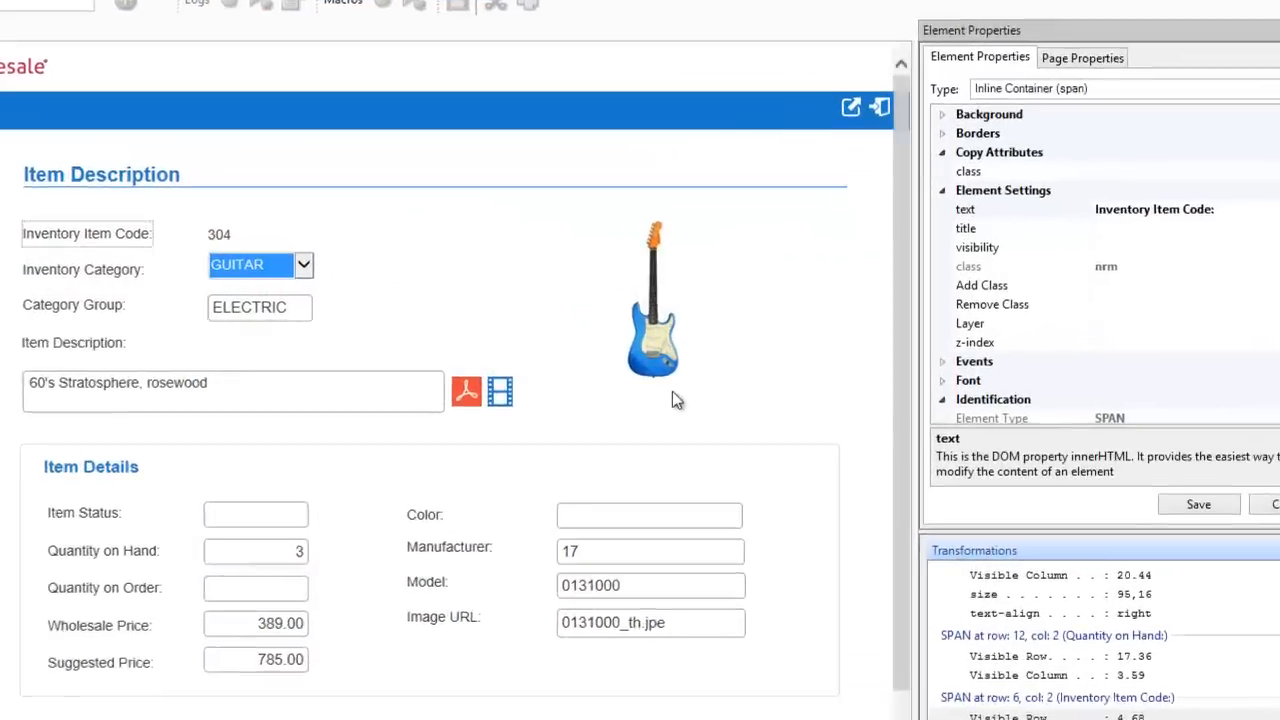
- Select the guitar image to see its source, then list insertable element types
left_click(655, 300)
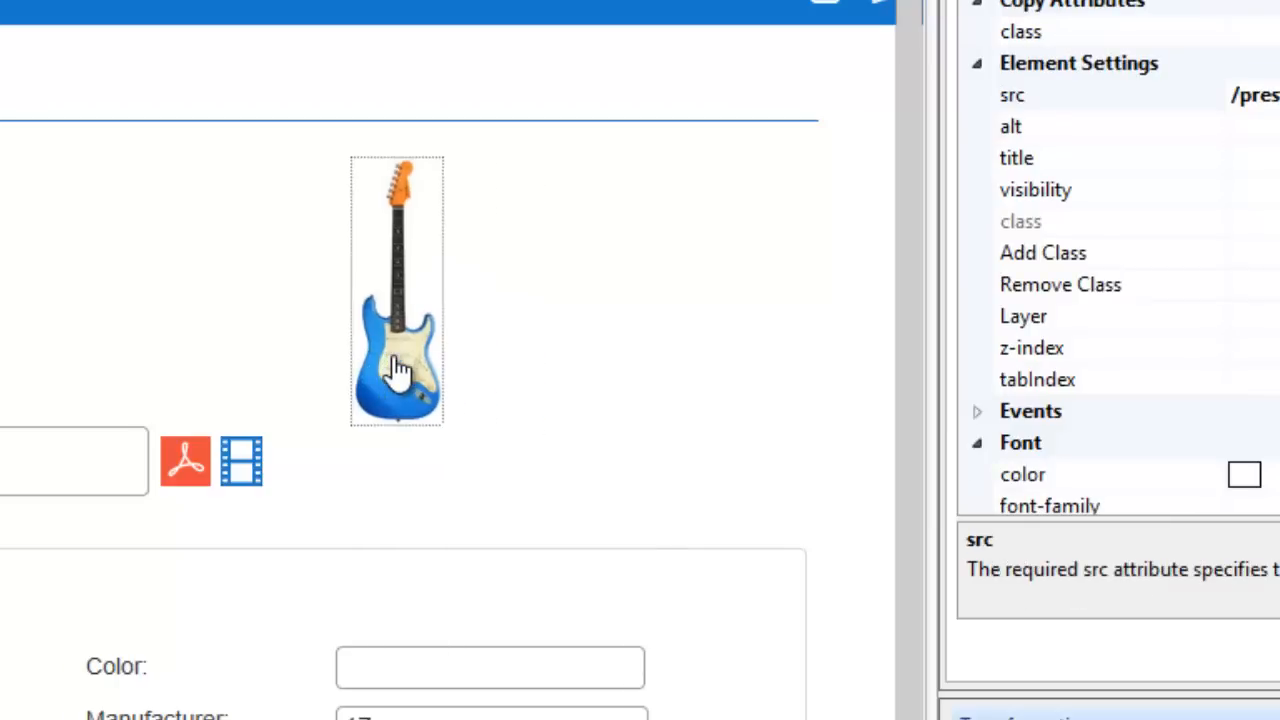
right_click(397, 370)
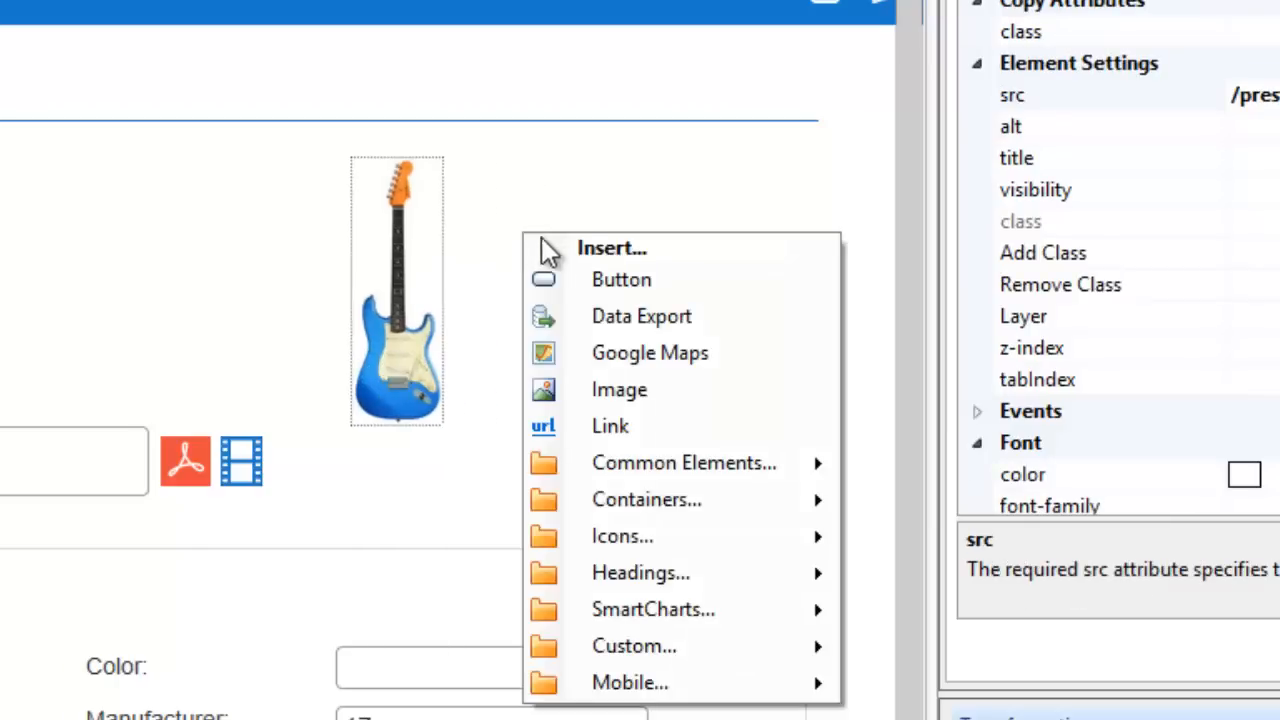
mouse_move(641, 316)
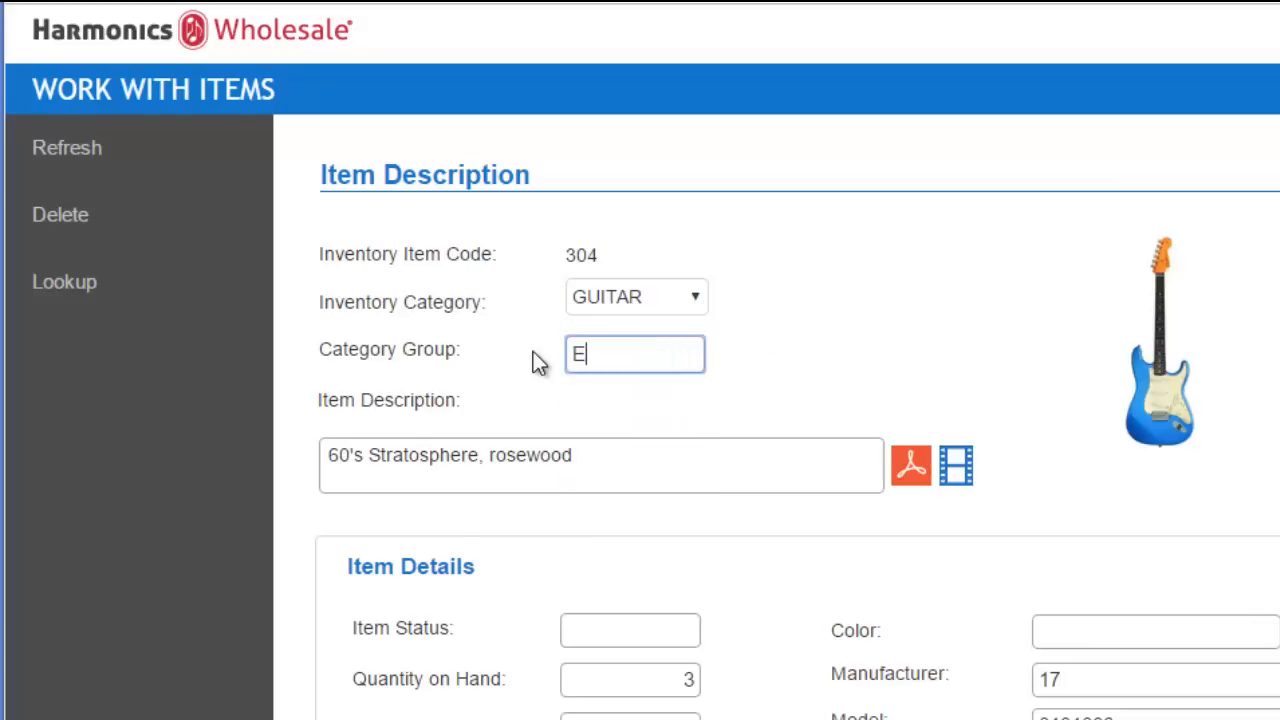
- Enter ELECTRIC as item 304's category group, then exit the green-screen list with F3
type("LECTRIC")
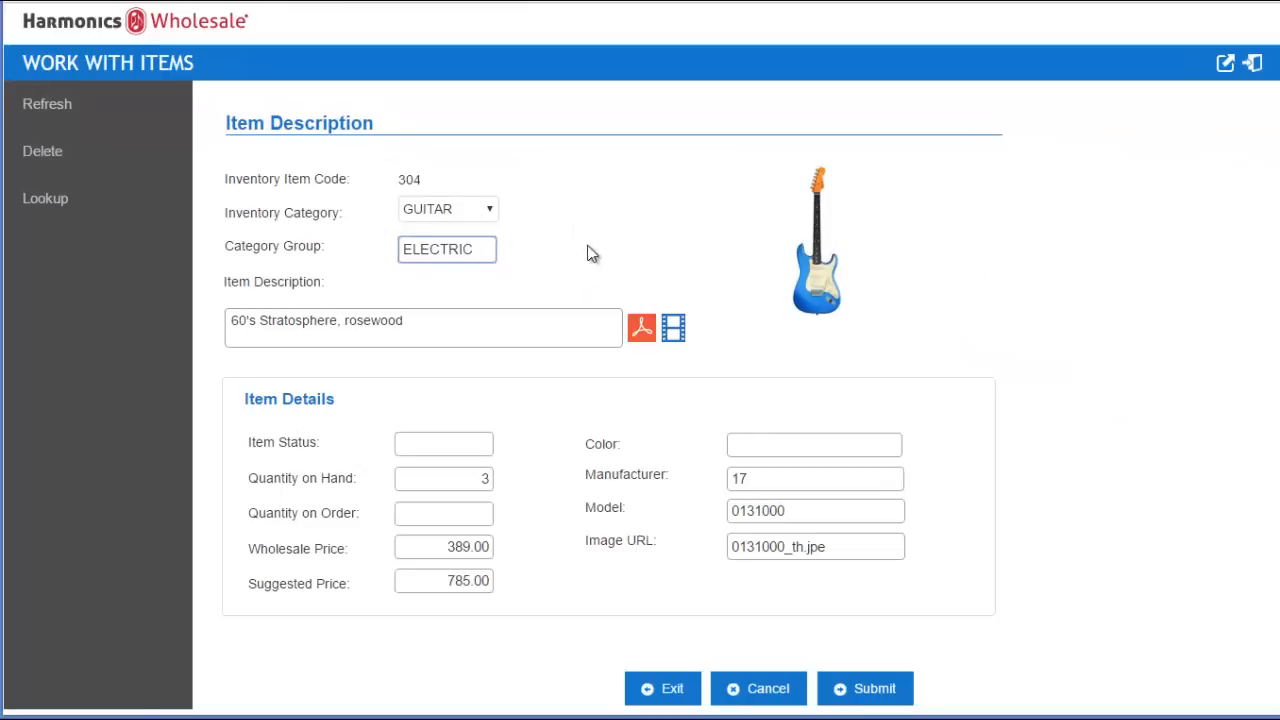
left_click(642, 327)
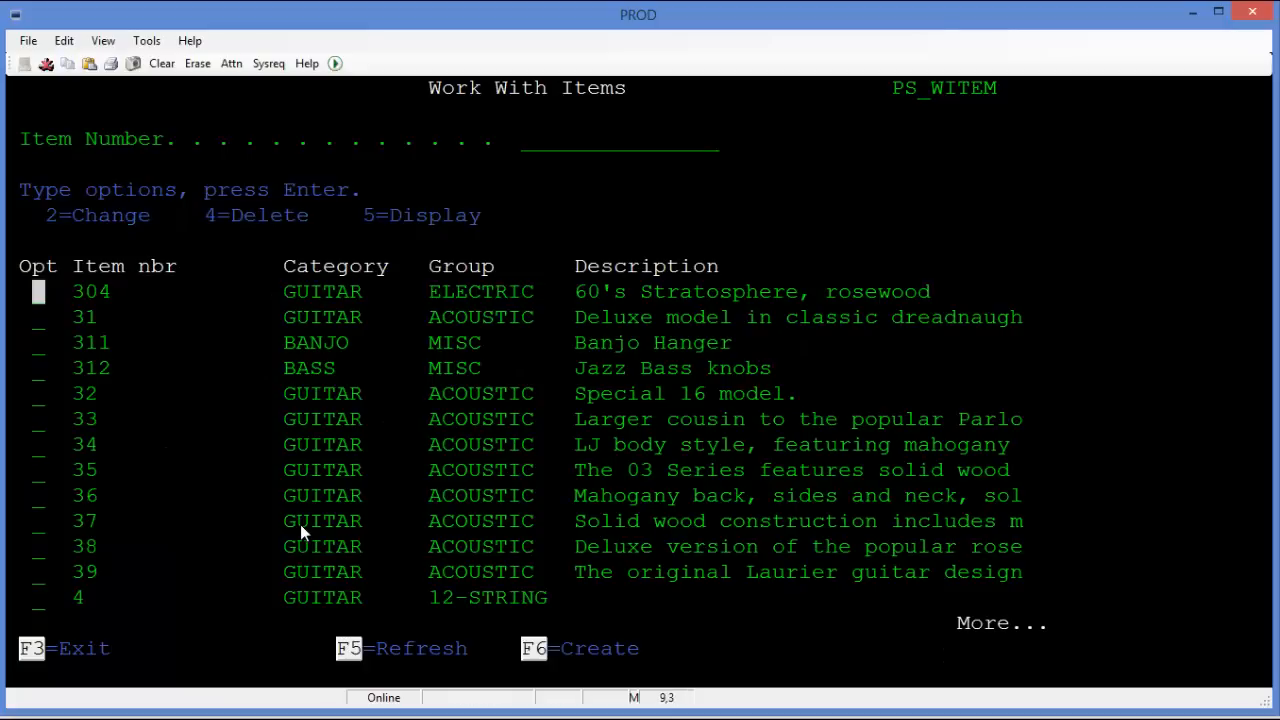
key("F3")
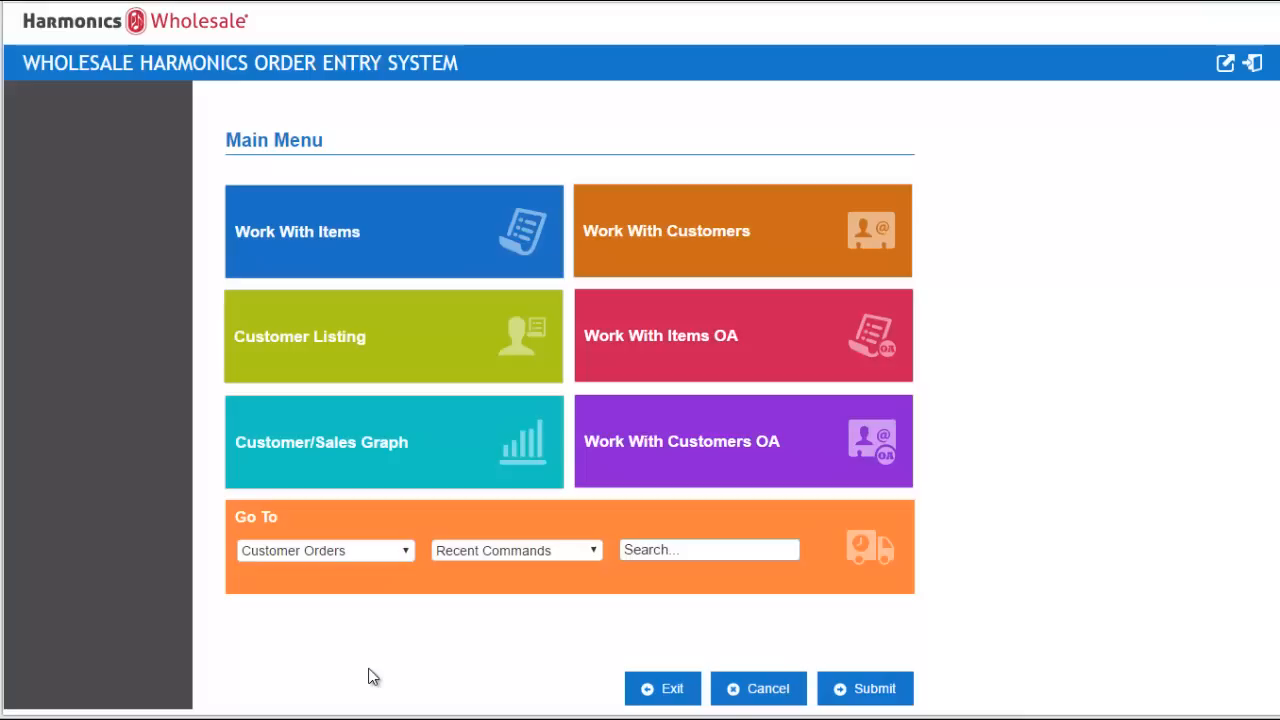
mouse_move(379, 669)
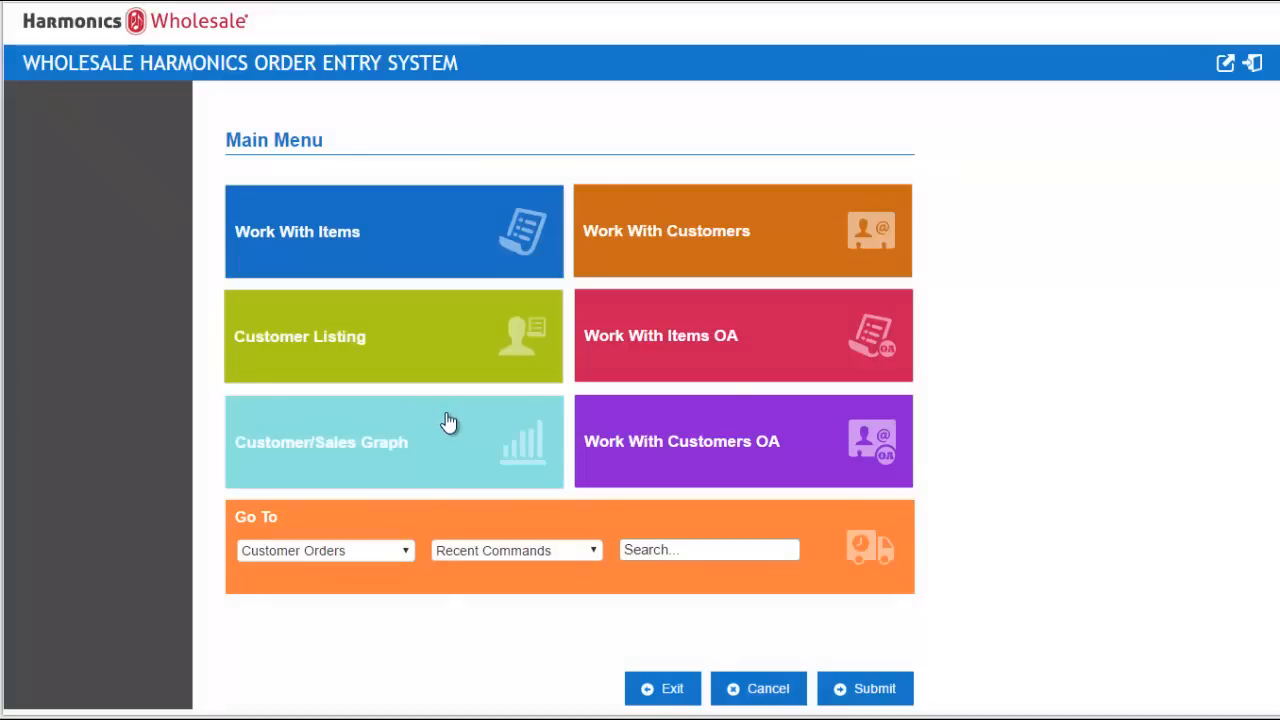
mouse_move(565, 435)
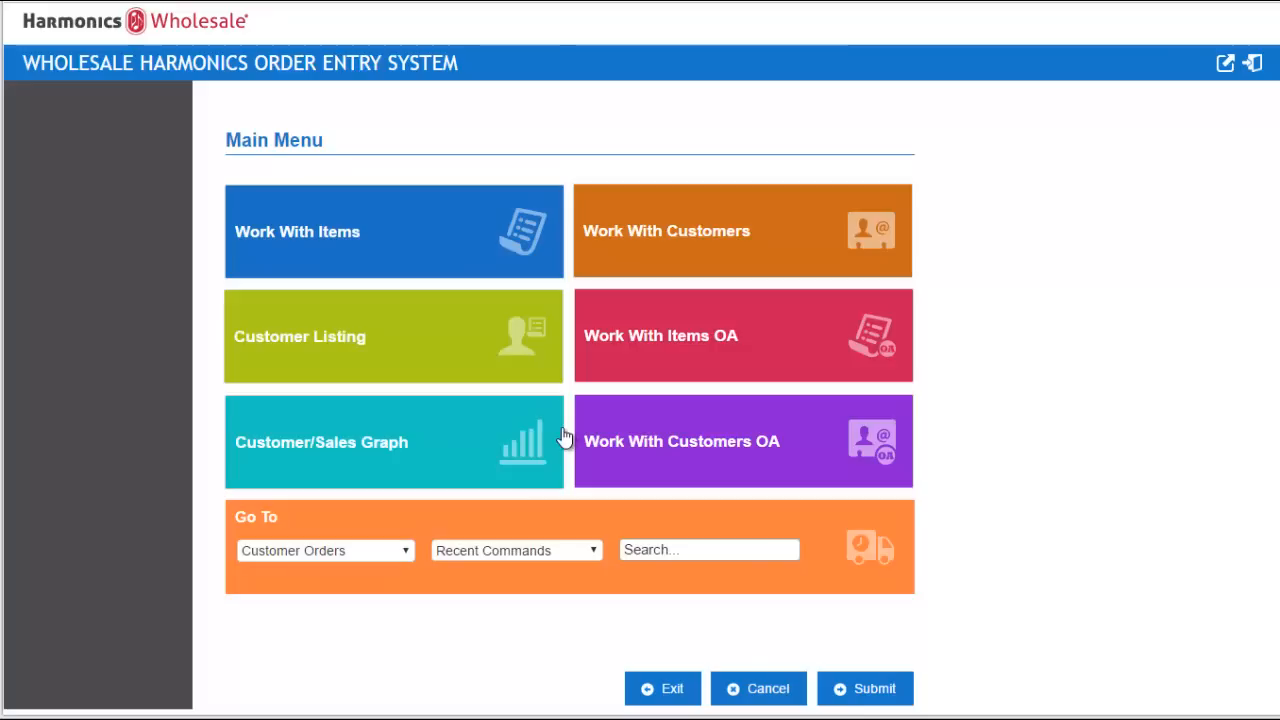
mouse_move(1210, 99)
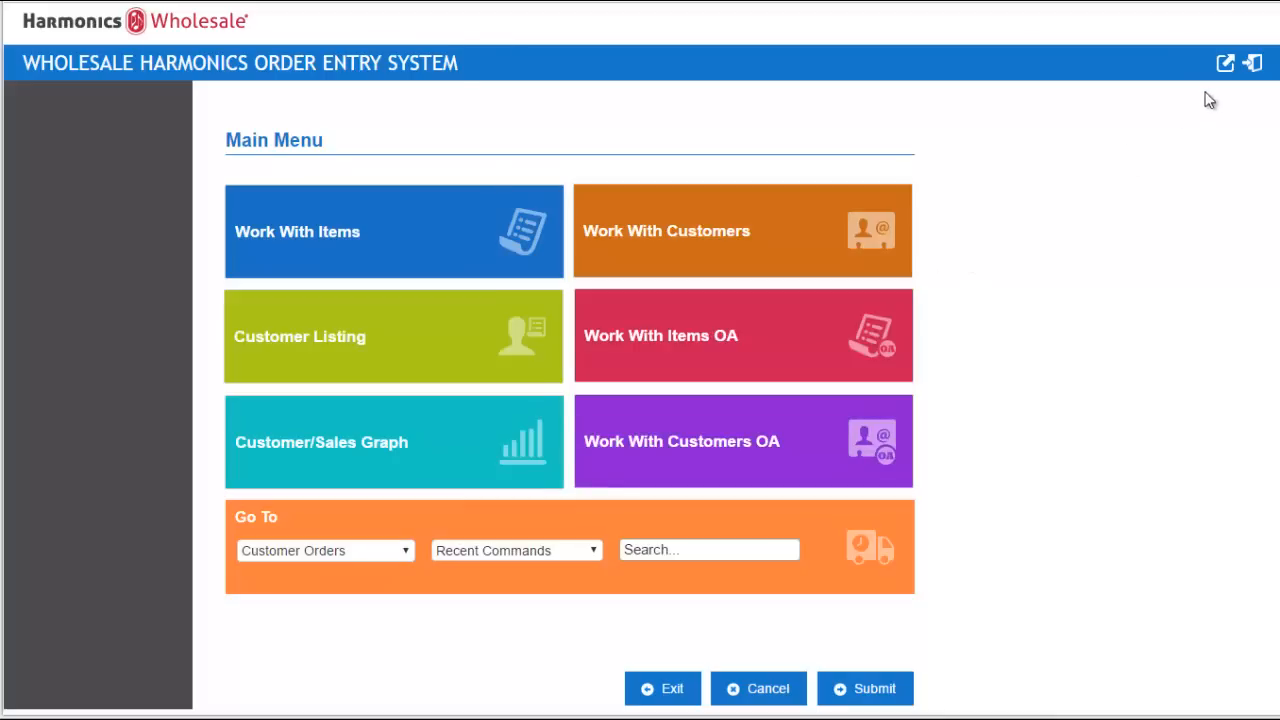
- View and close the spool file listing, then choose Work With Customers
left_click(1225, 62)
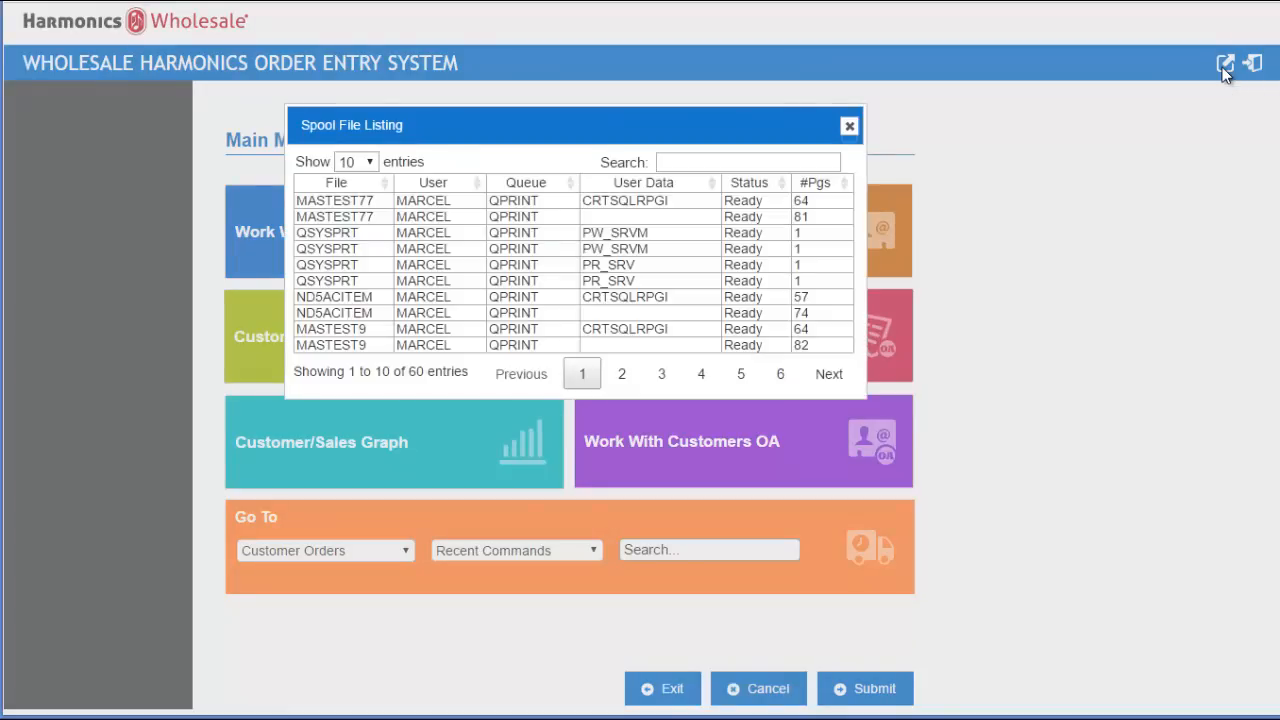
left_click(849, 126)
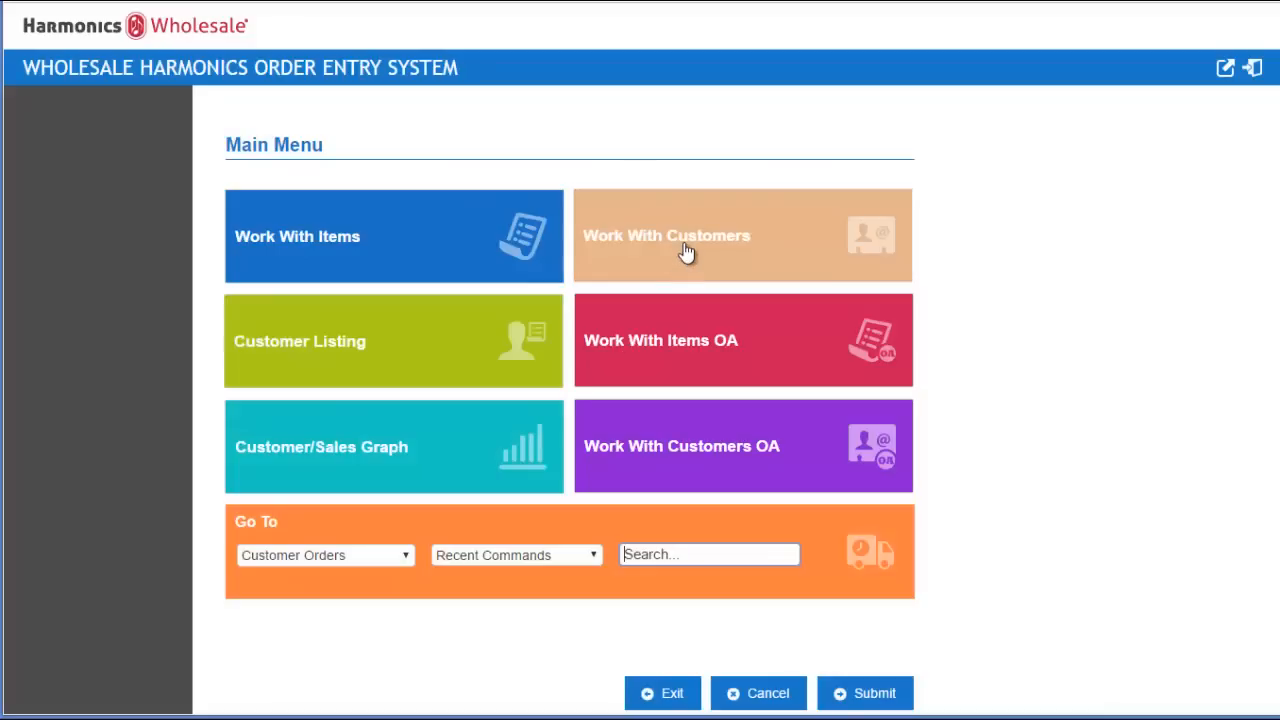
left_click(665, 235)
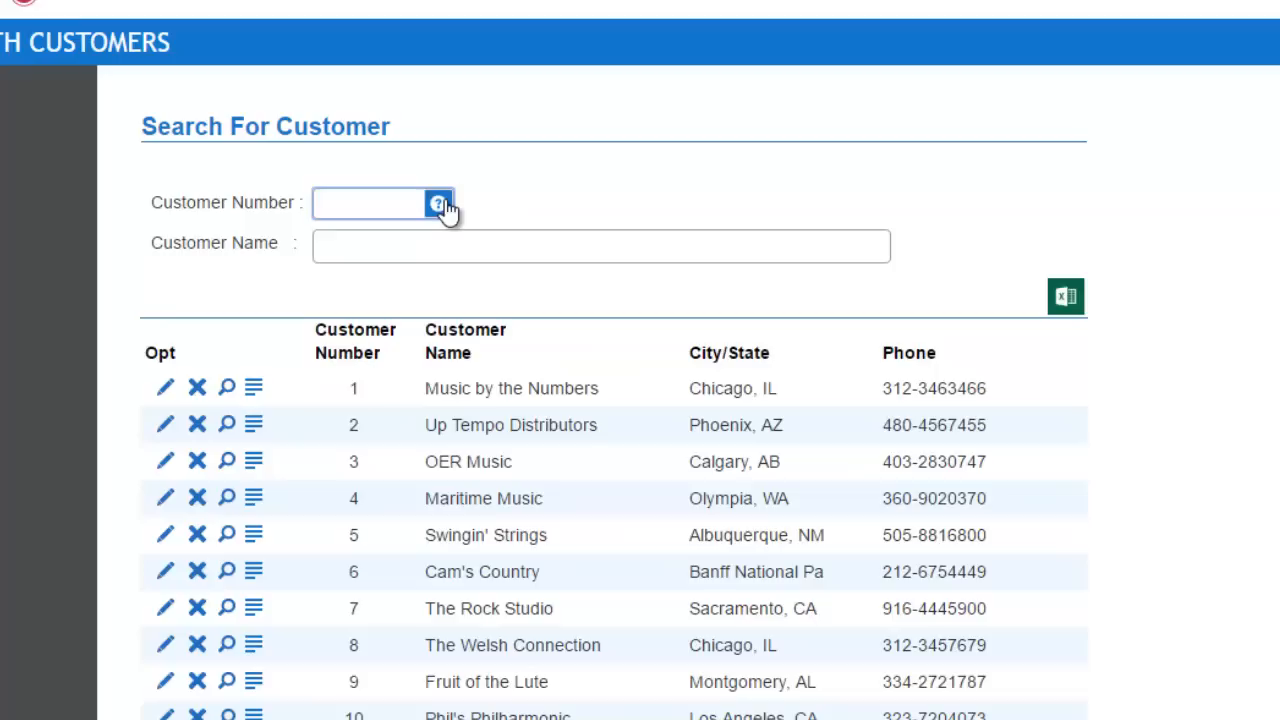
left_click(438, 203)
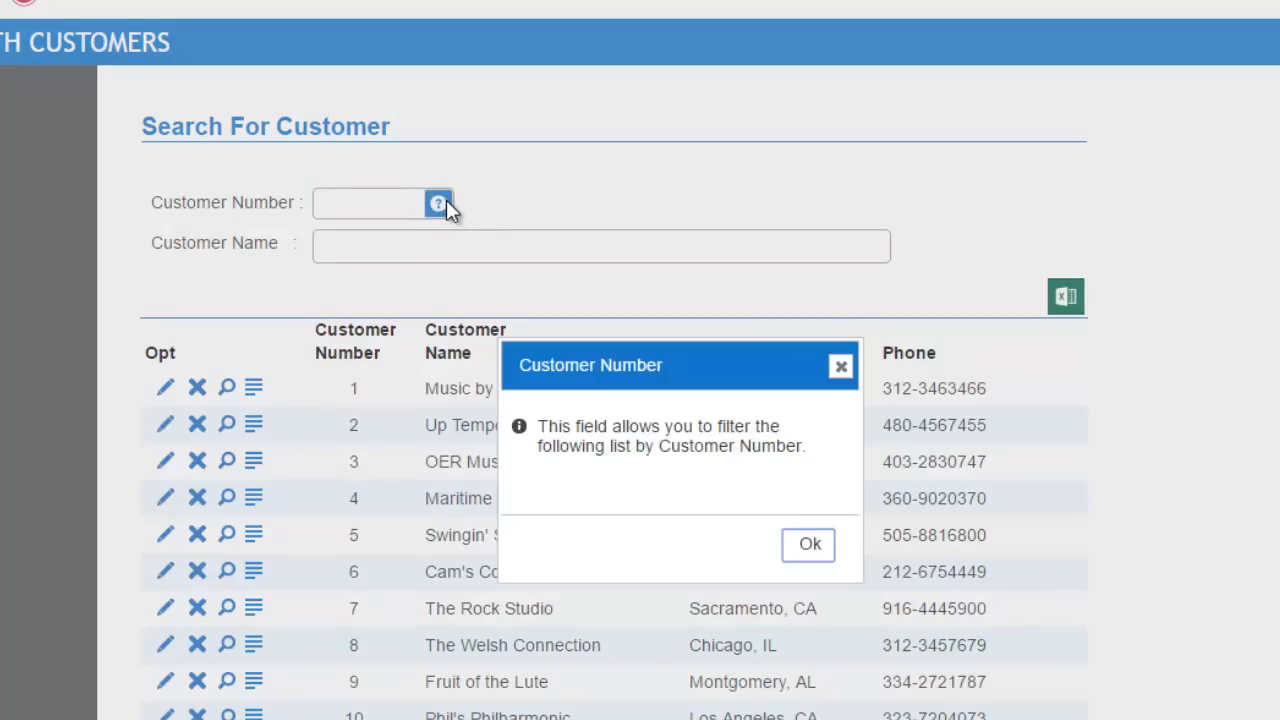
left_click(808, 543)
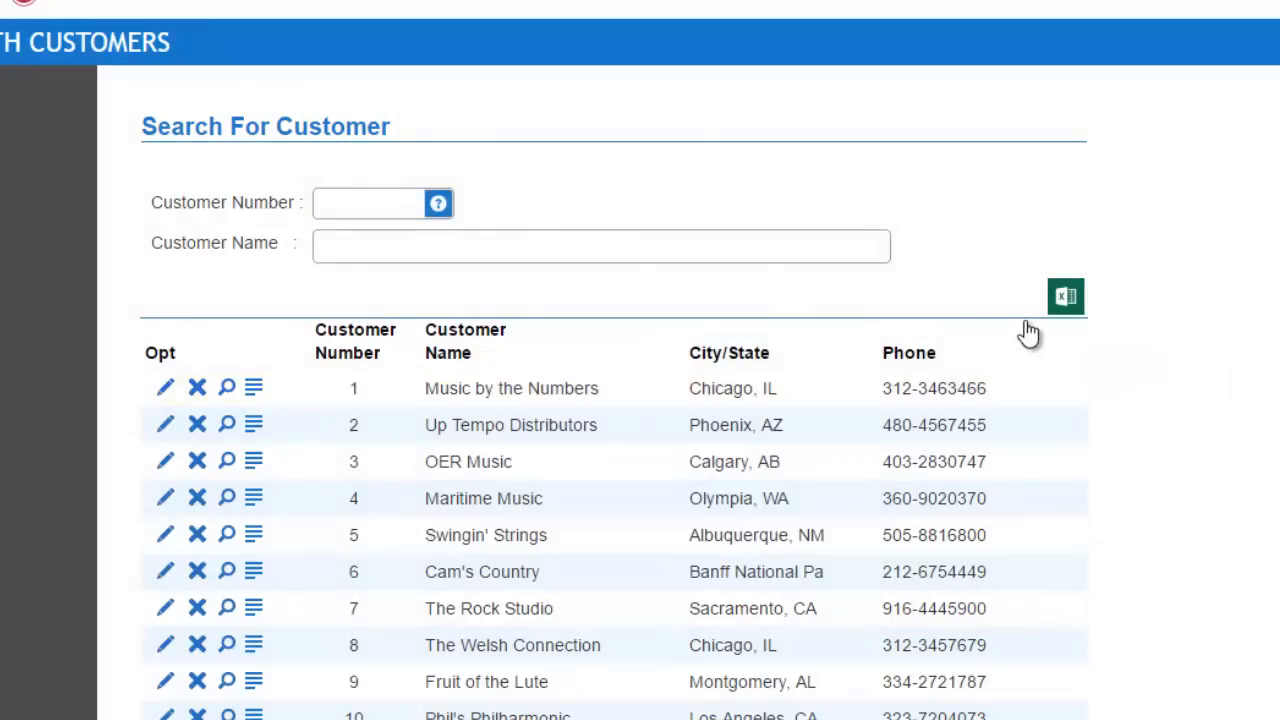
mouse_move(1065, 296)
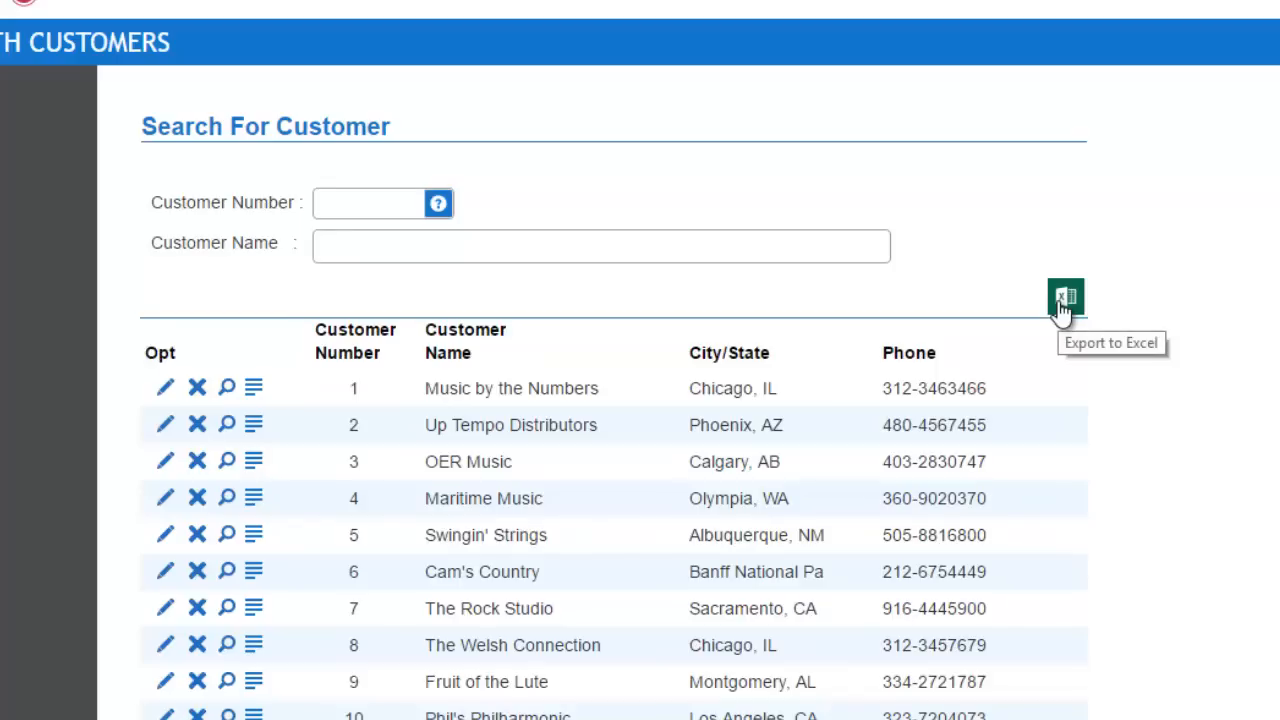
mouse_move(378, 343)
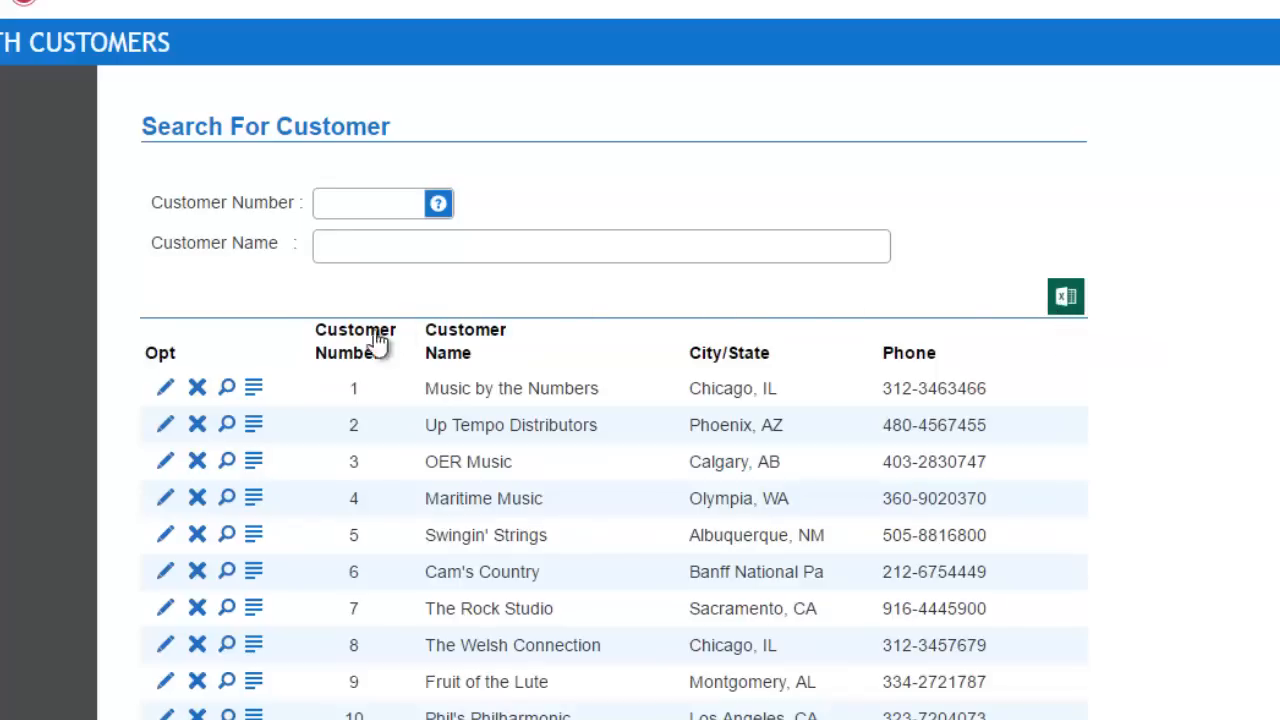
mouse_move(165, 388)
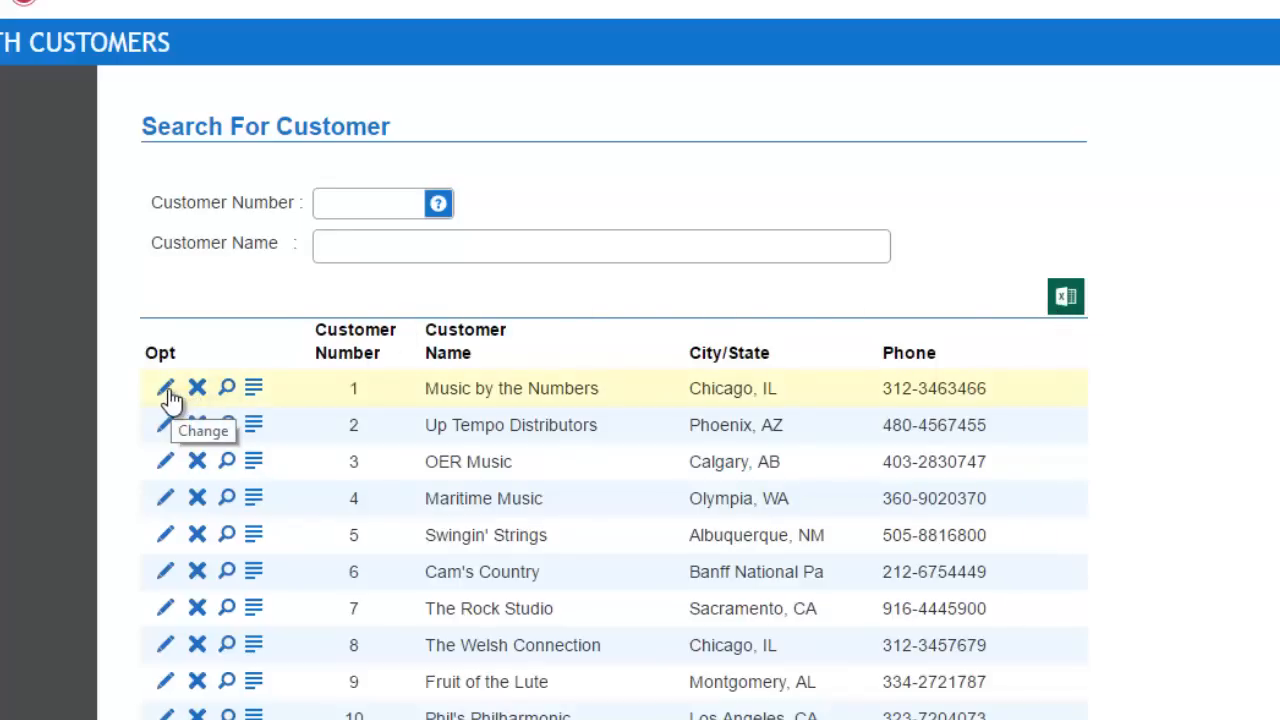
- Edit customer 1, check the Customer Since calendar and view the Chicago address map
left_click(165, 388)
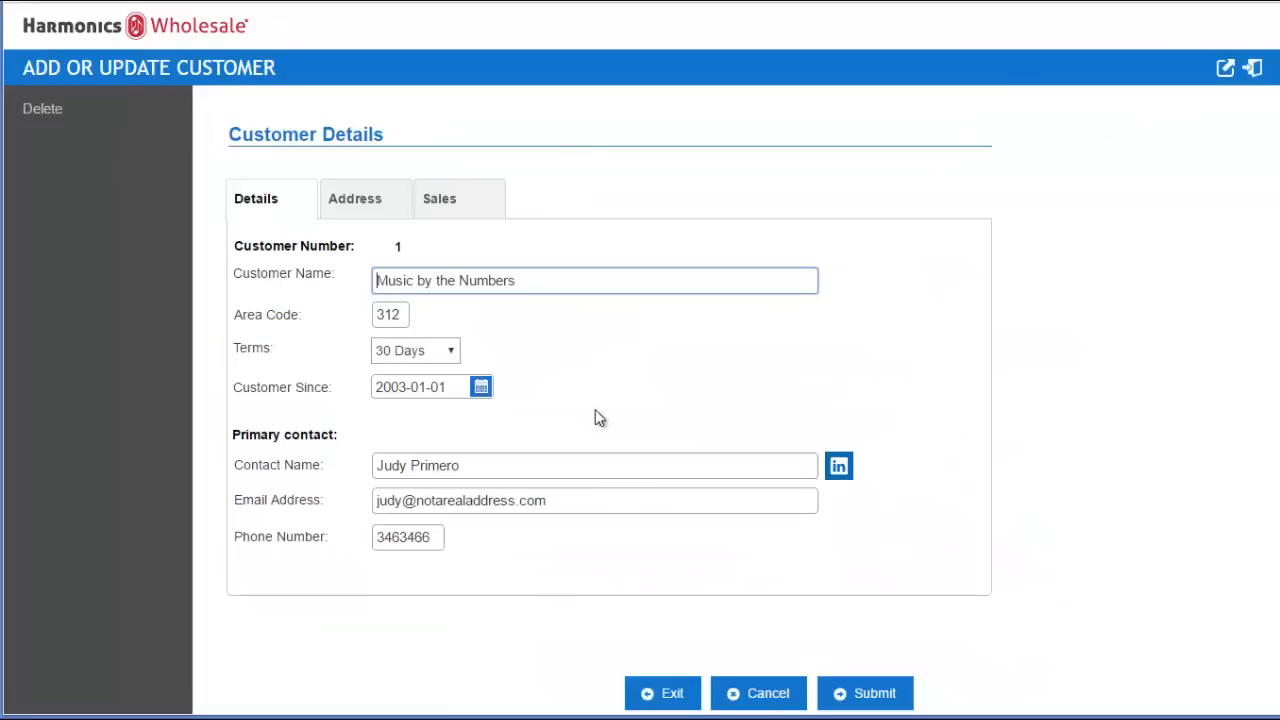
left_click(481, 387)
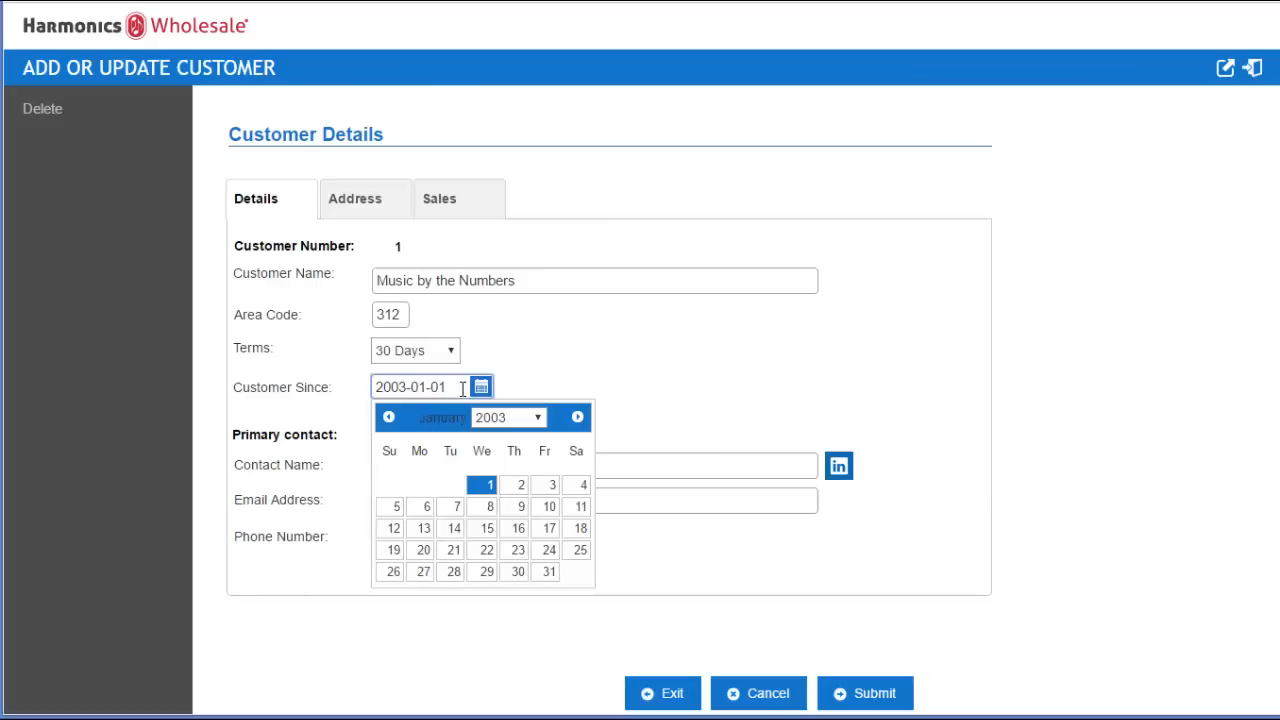
mouse_move(367, 235)
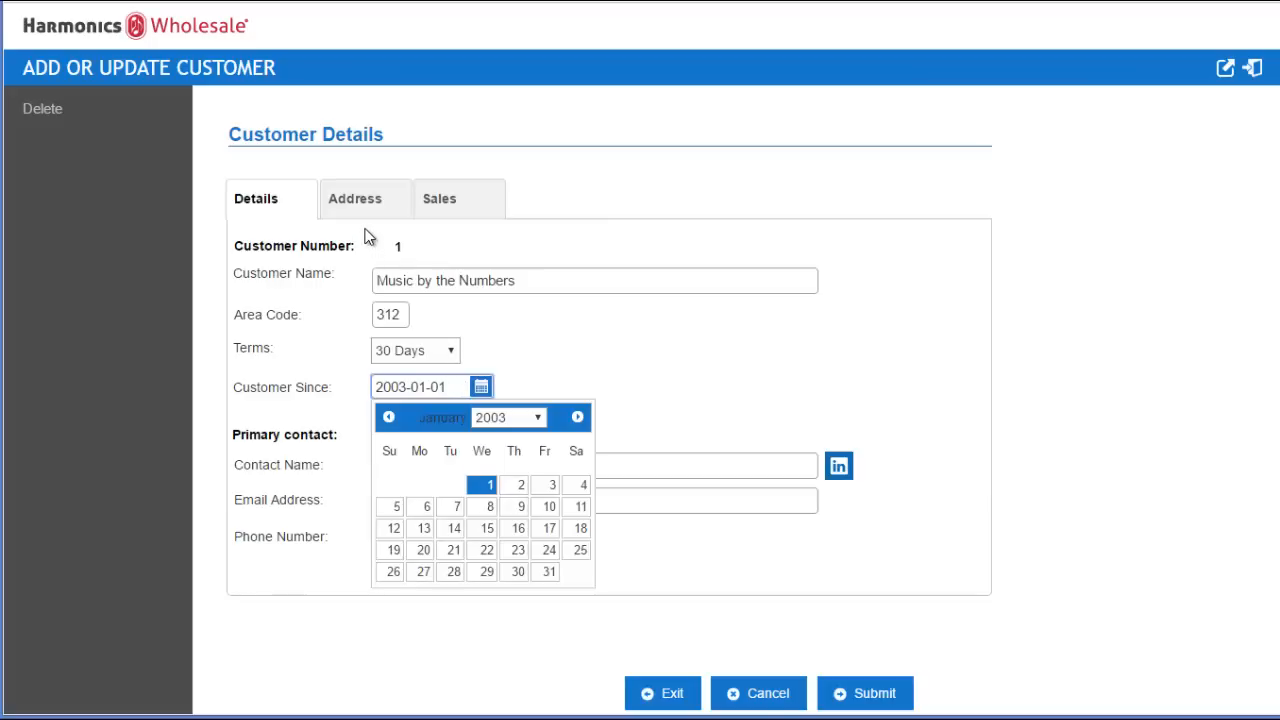
mouse_move(370, 231)
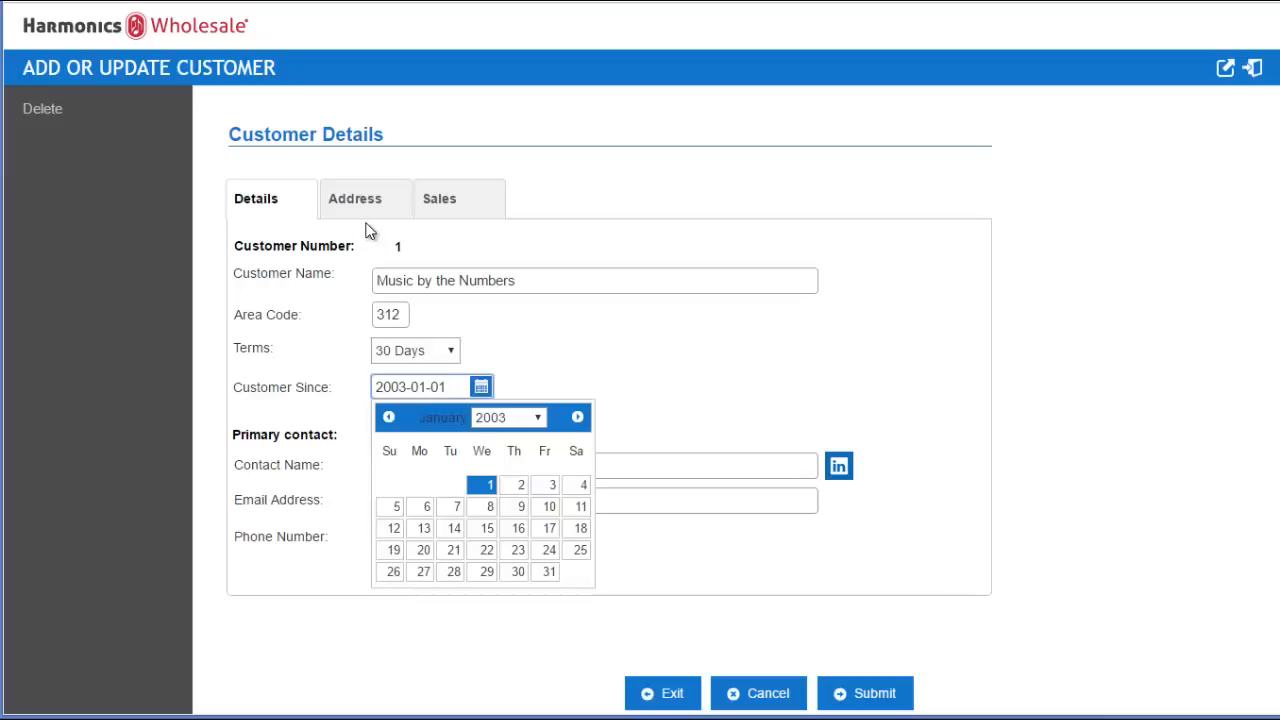
left_click(355, 198)
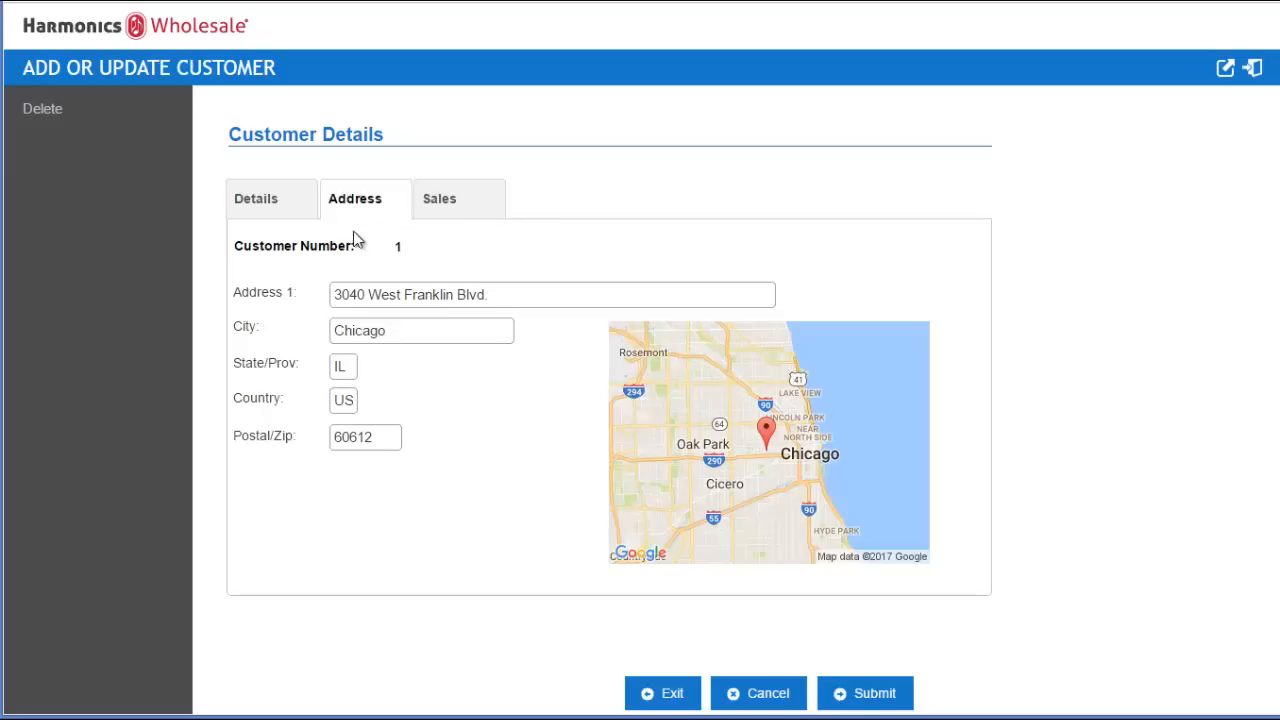
mouse_move(675, 430)
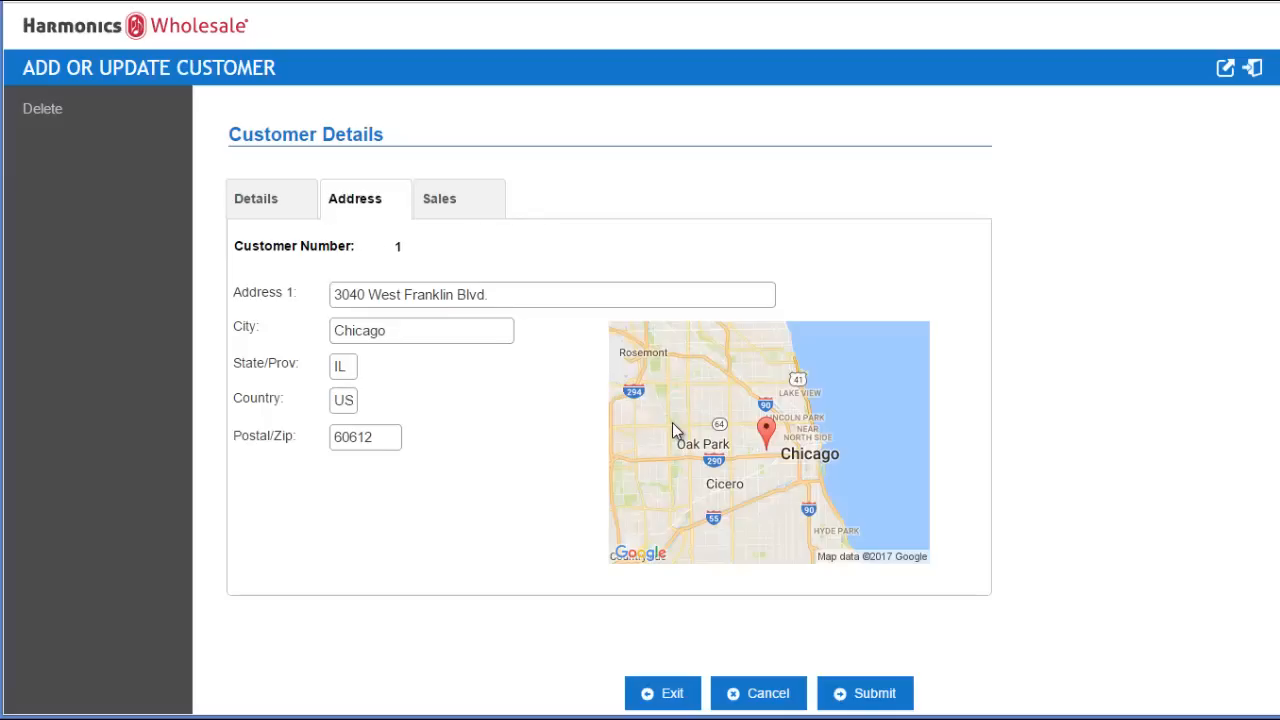
left_click(440, 198)
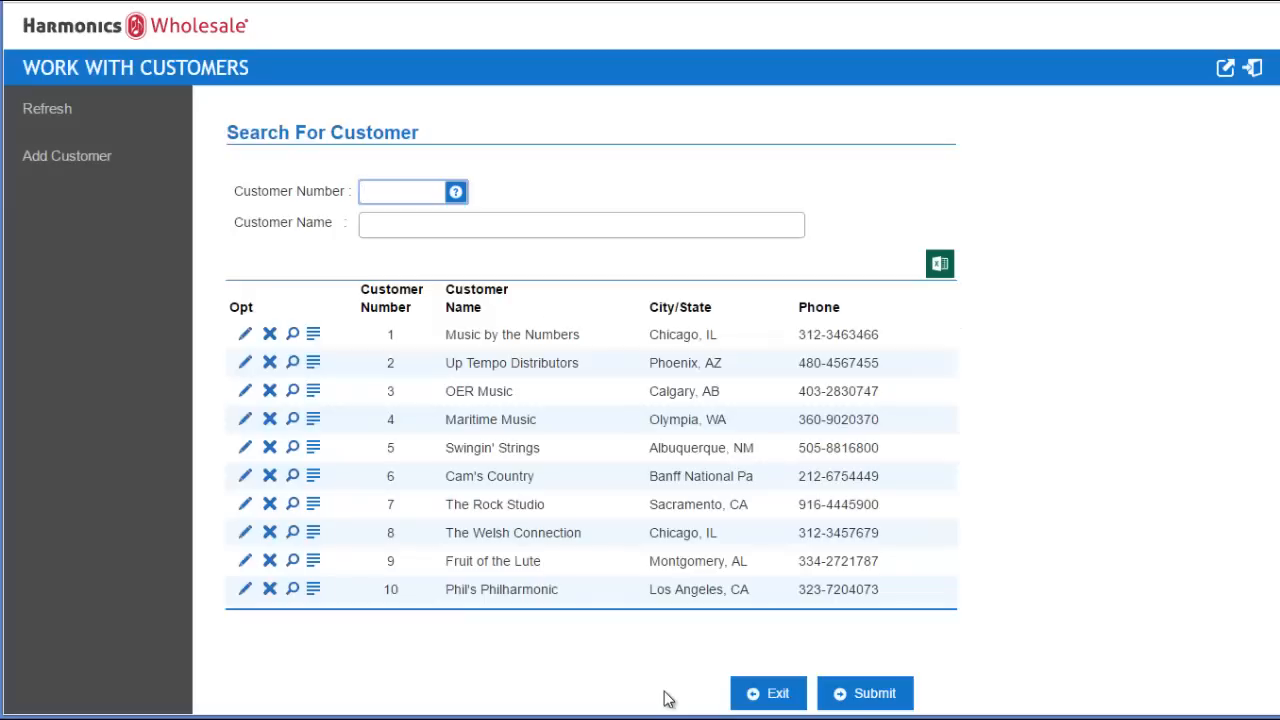
- Cancel back to the Main Menu, reopen Work With Items, and sort by retail price descending
left_click(768, 692)
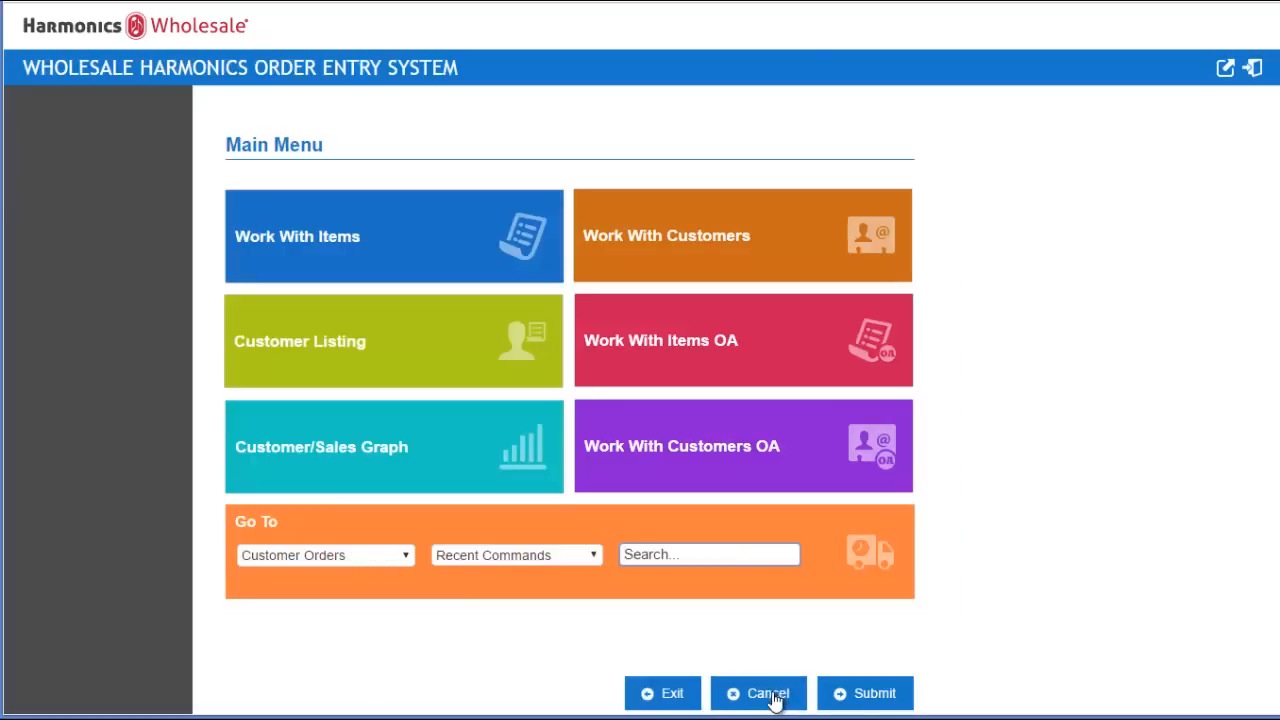
left_click(393, 235)
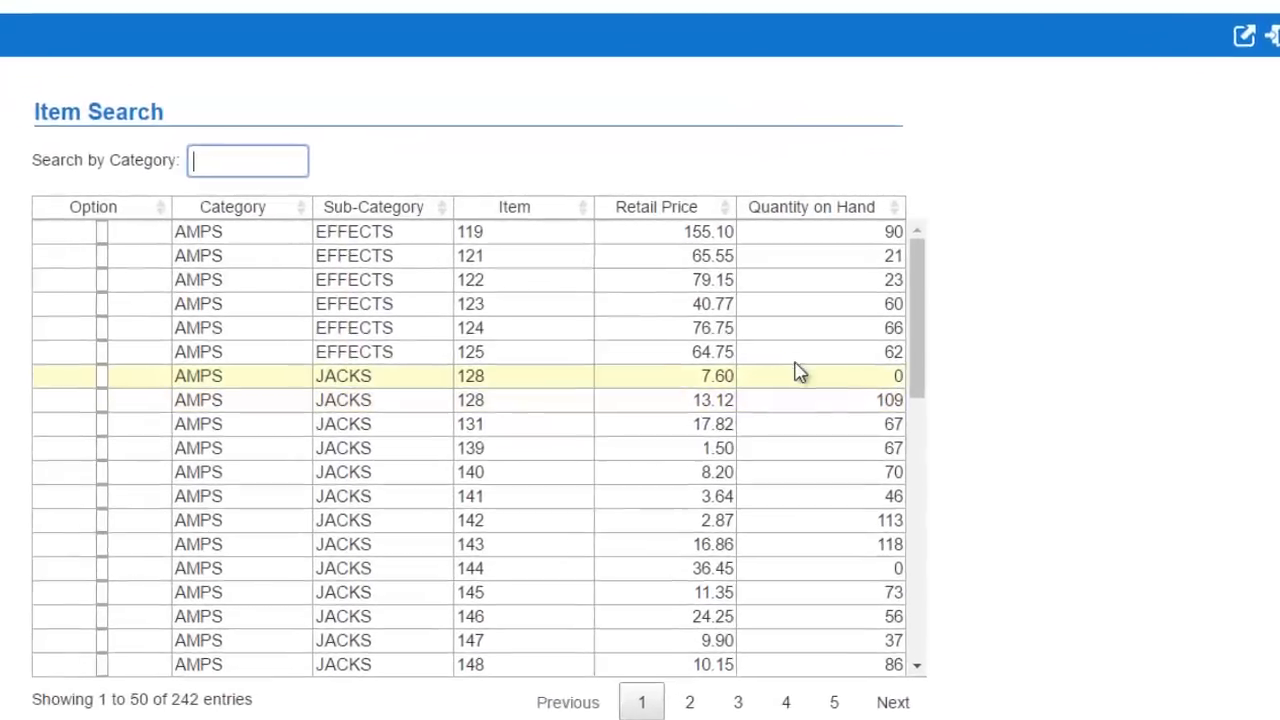
scroll("down", 3)
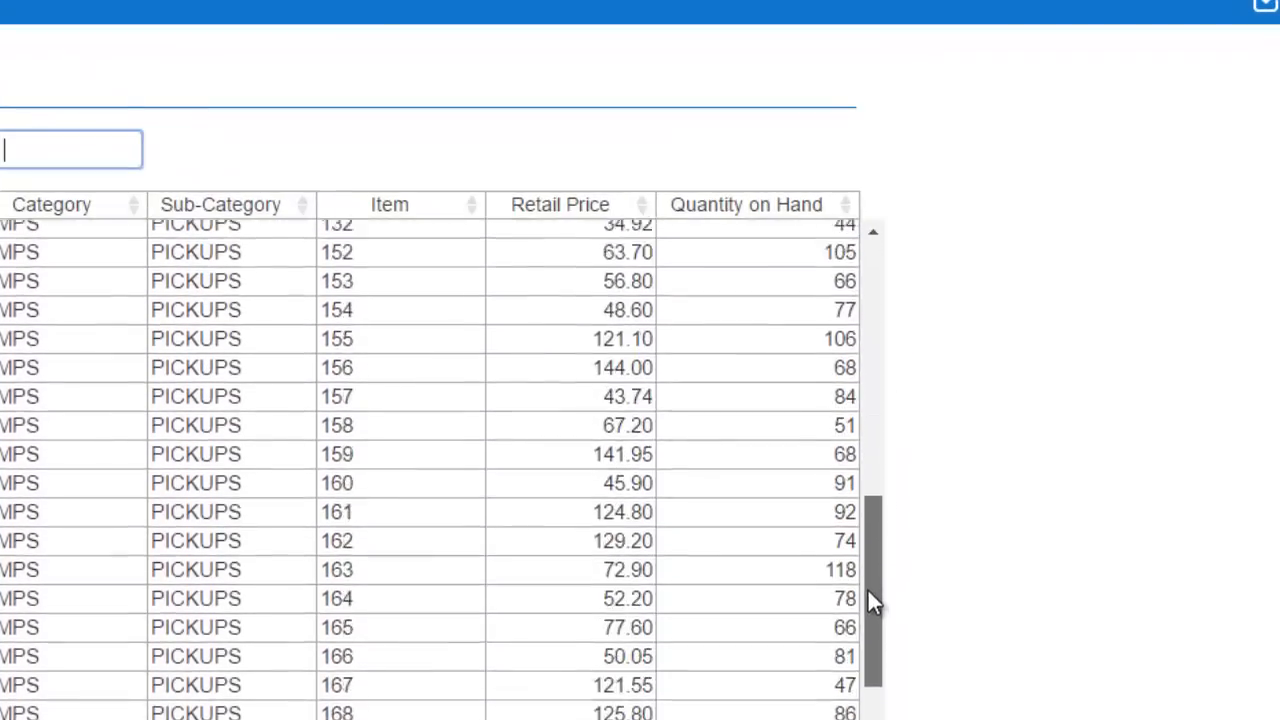
scroll("up", 3)
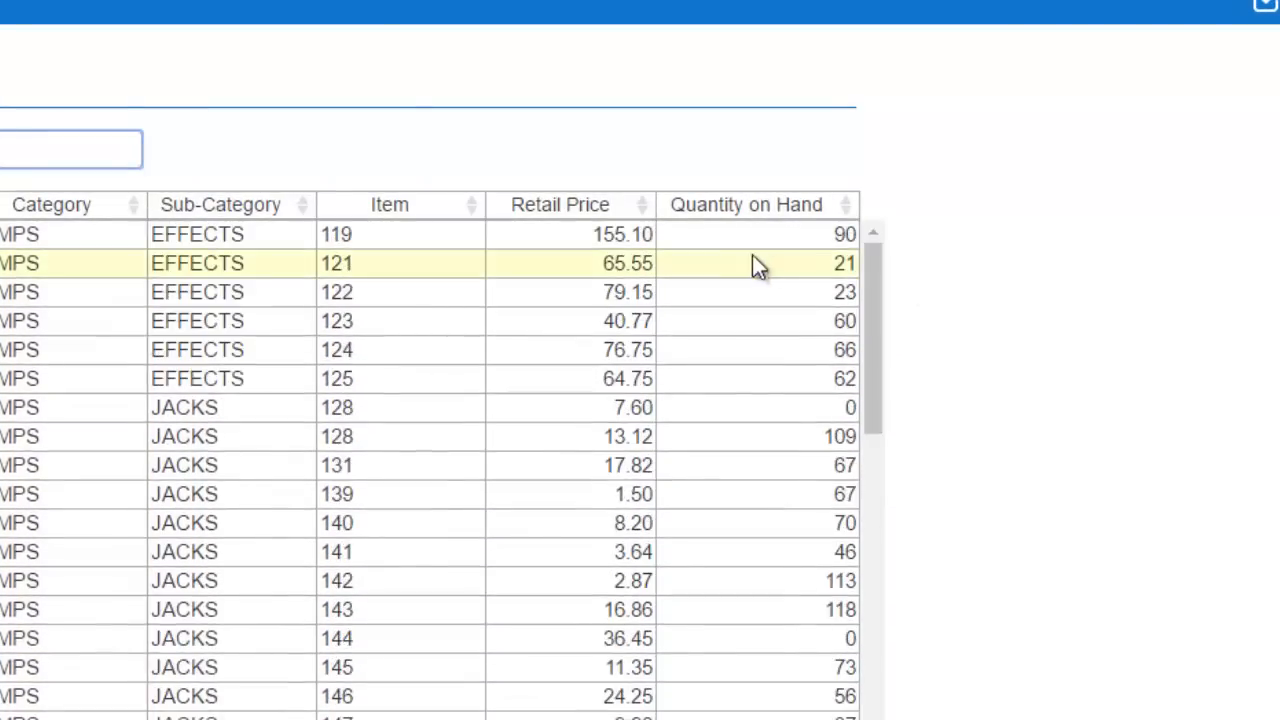
left_click(642, 204)
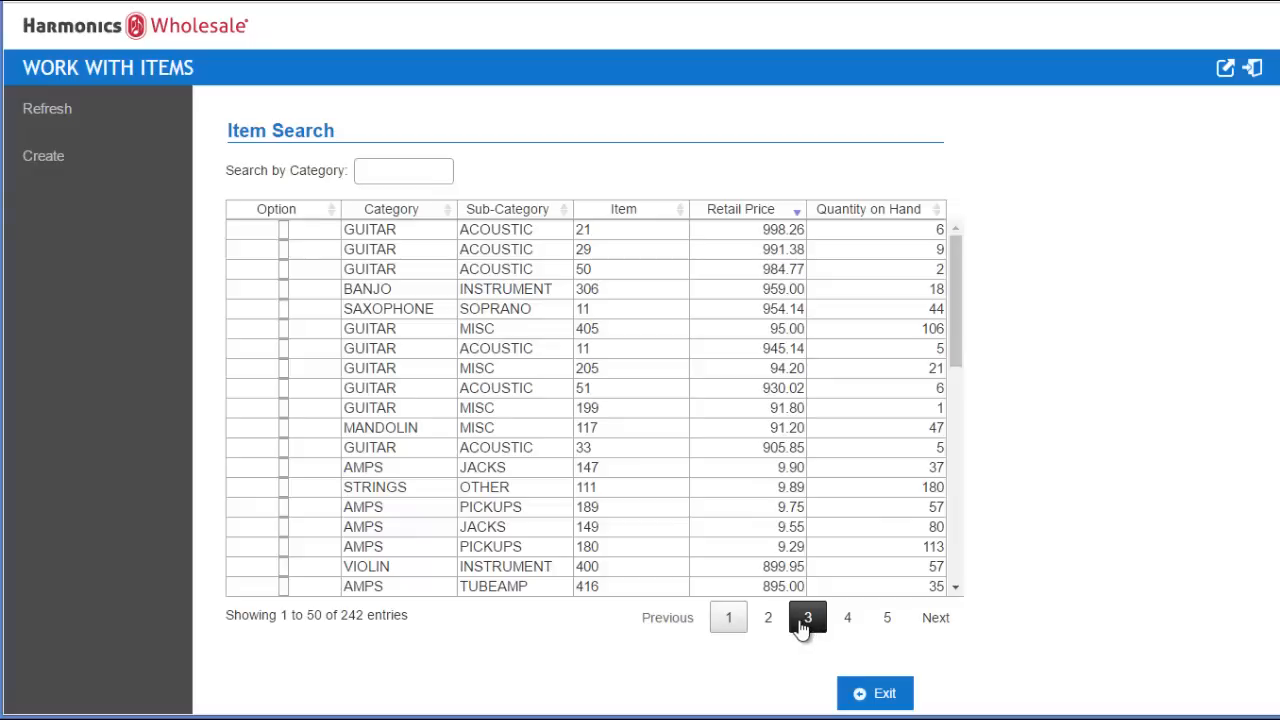
mouse_move(797, 630)
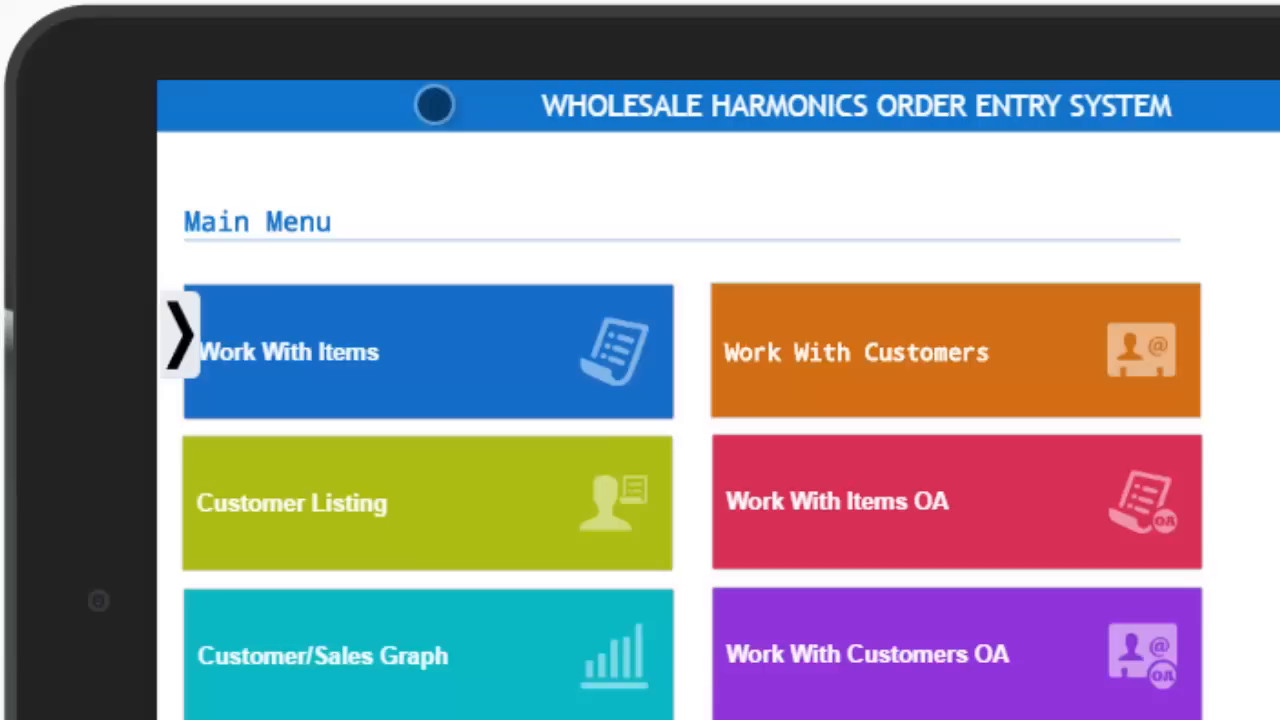
- On the tablet, show Work With Items and its Exit/Refresh/Create/Submit panel
left_click(427, 351)
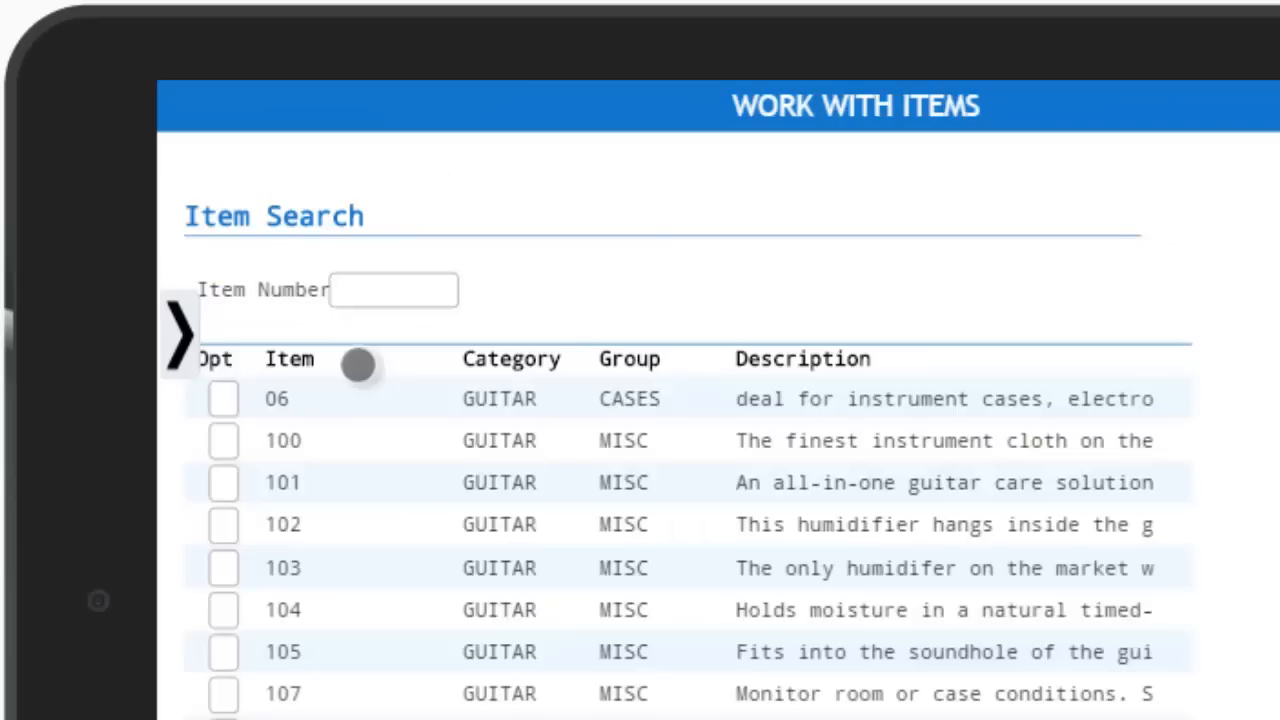
left_click(180, 333)
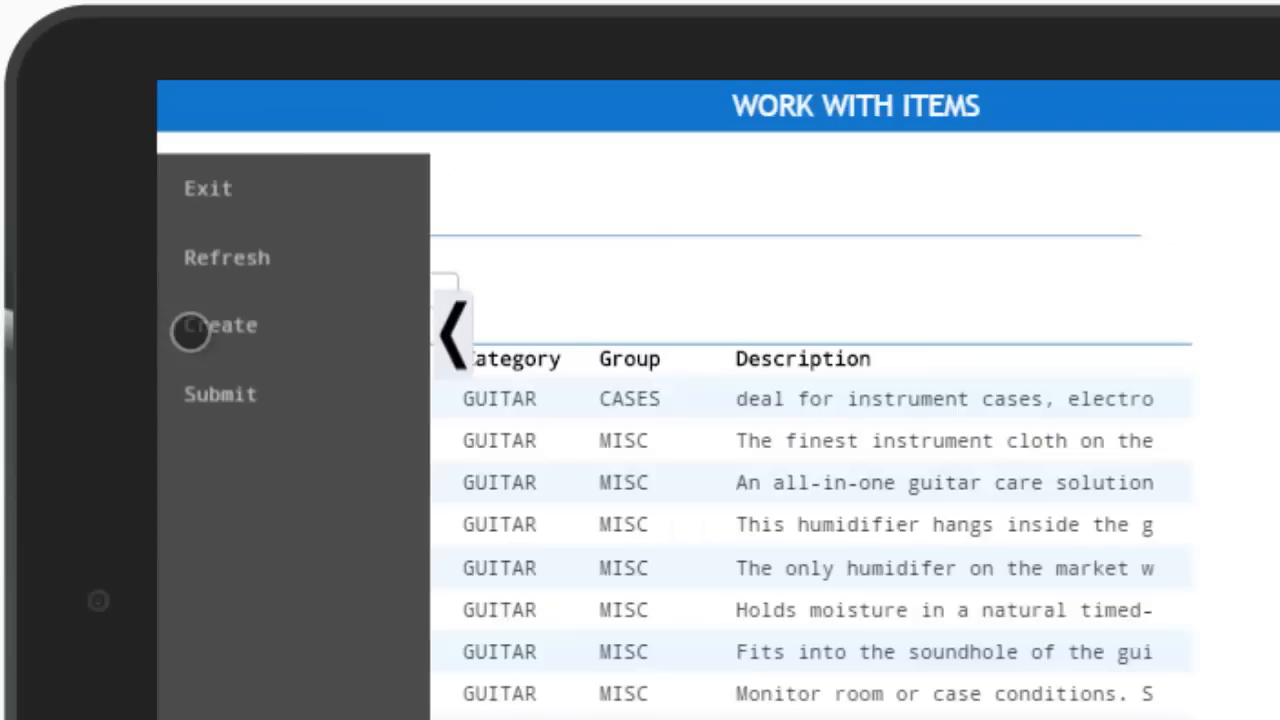